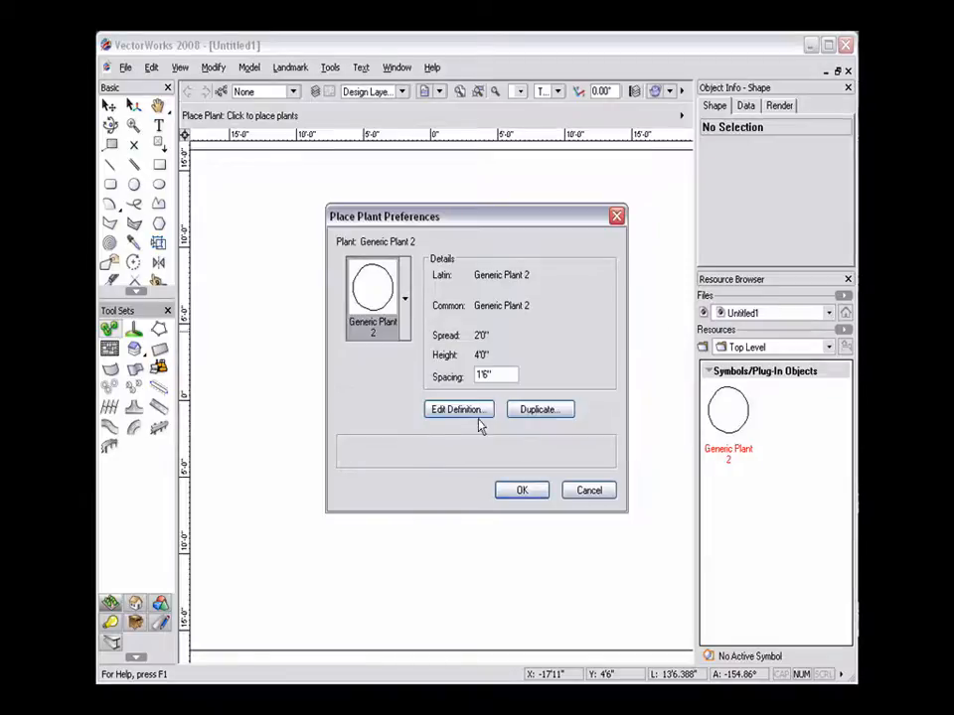
# Close Place Plant Preferences with OK, keeping Generic Plant 2 for single placement
pyautogui.click(521, 489)
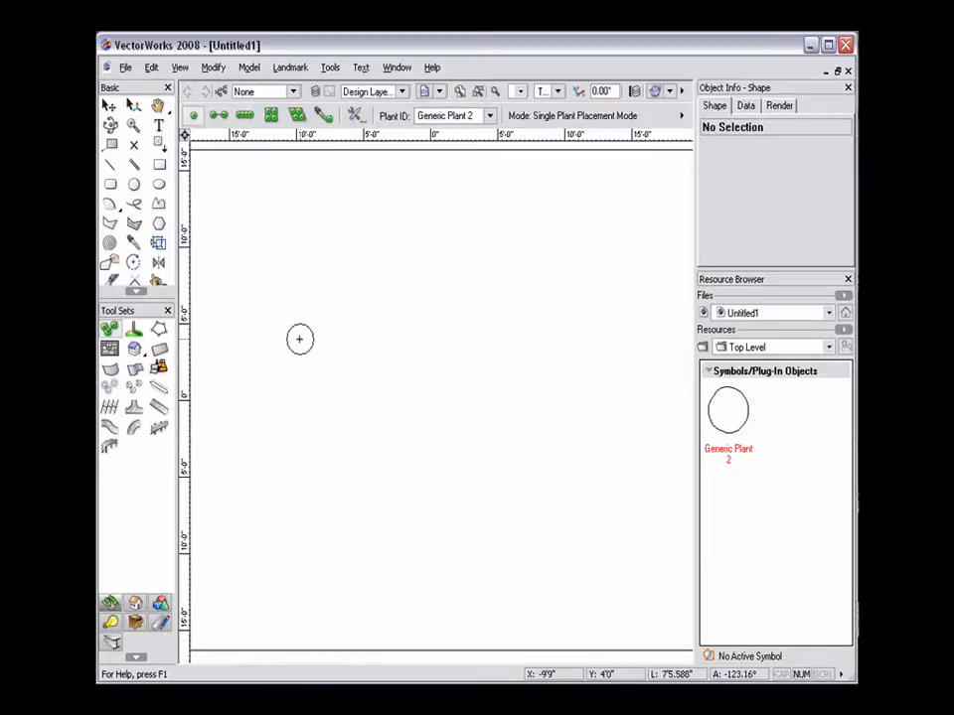
# Open the Plant Objects file from C: > Libraries > Plants > Plant Objects
pyautogui.click(122, 67)
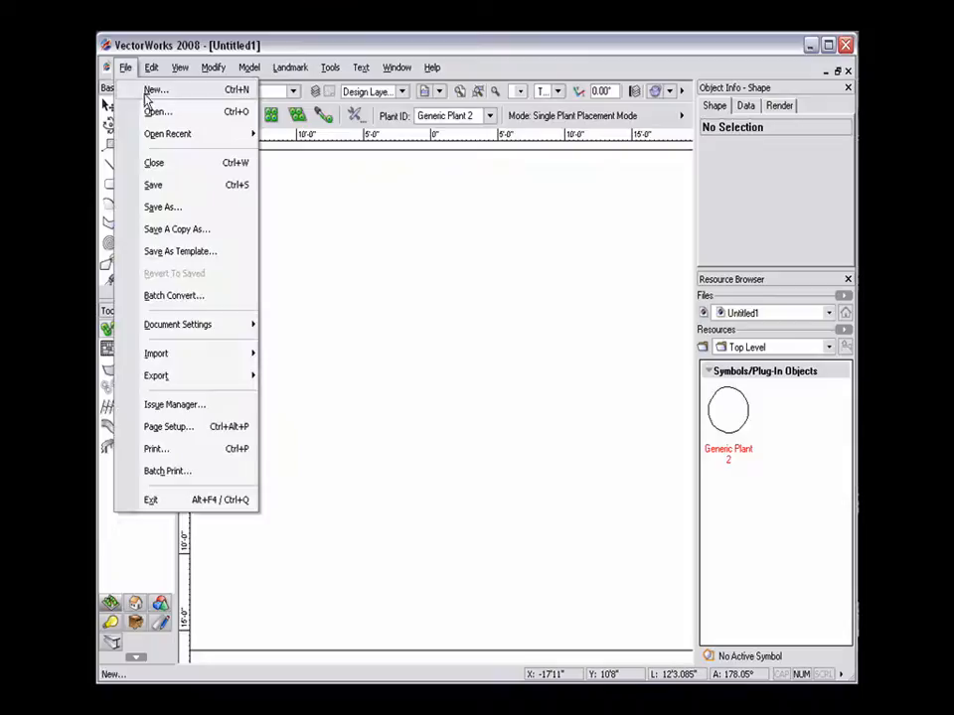
pyautogui.click(157, 111)
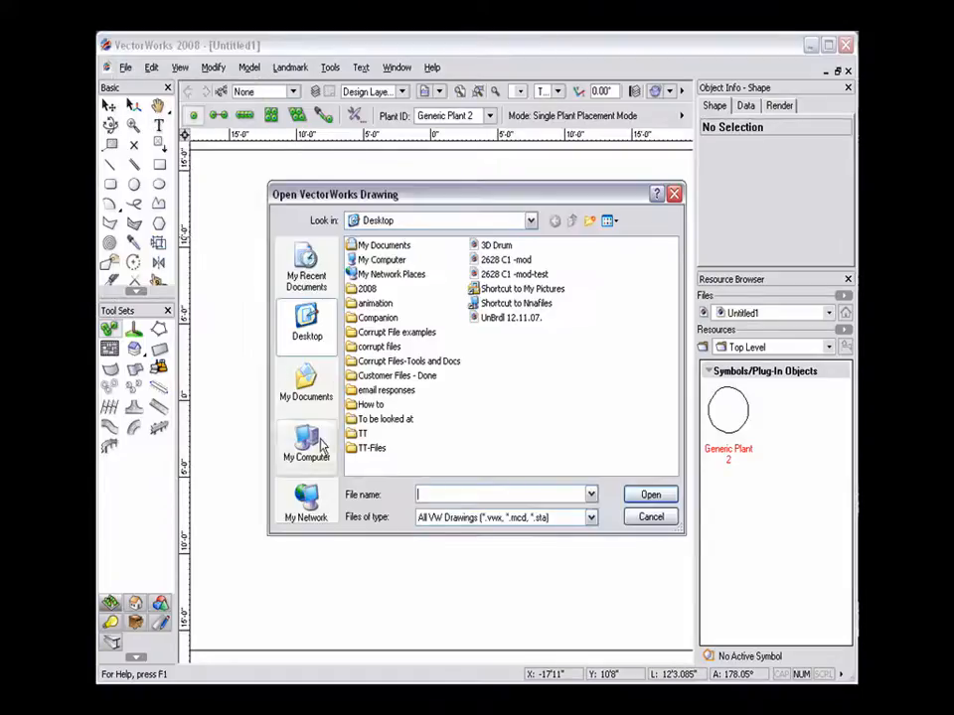
pyautogui.click(305, 444)
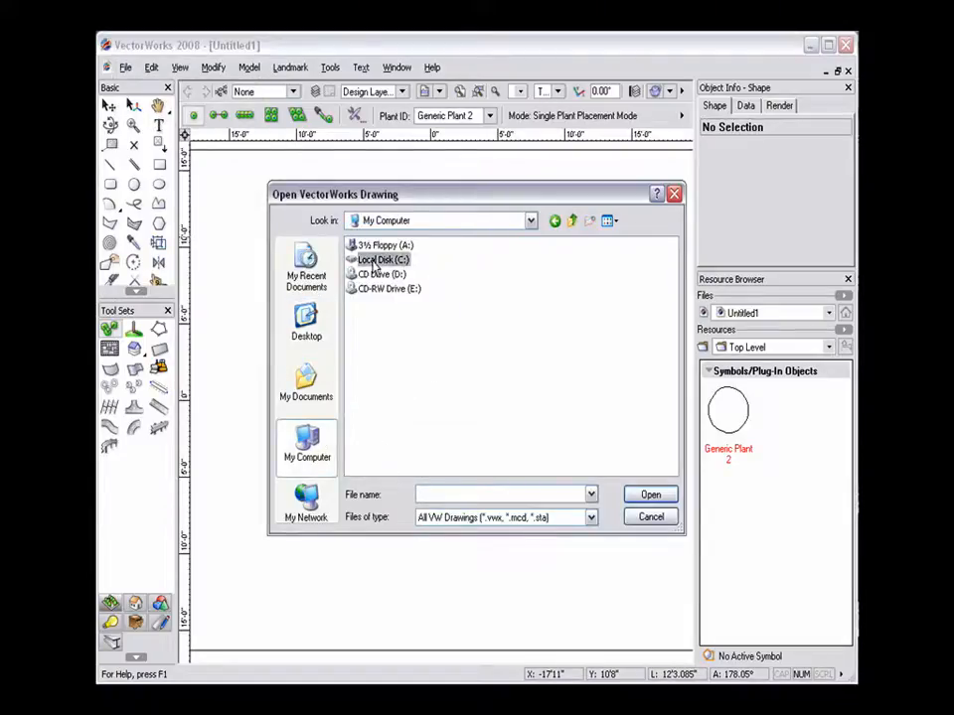
pyautogui.doubleClick(381, 260)
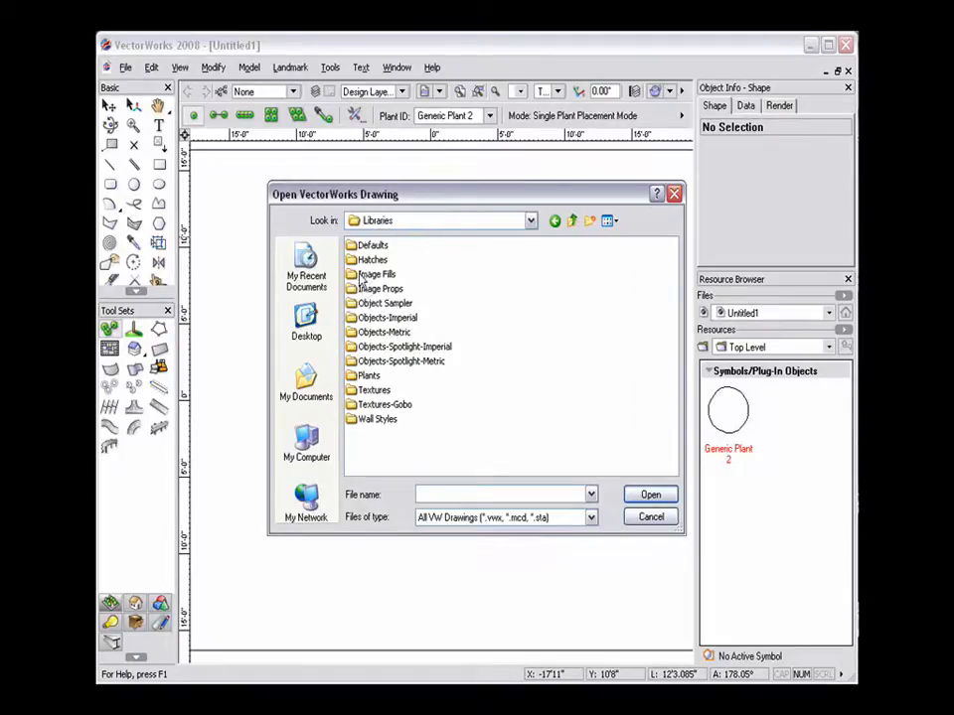
pyautogui.doubleClick(367, 375)
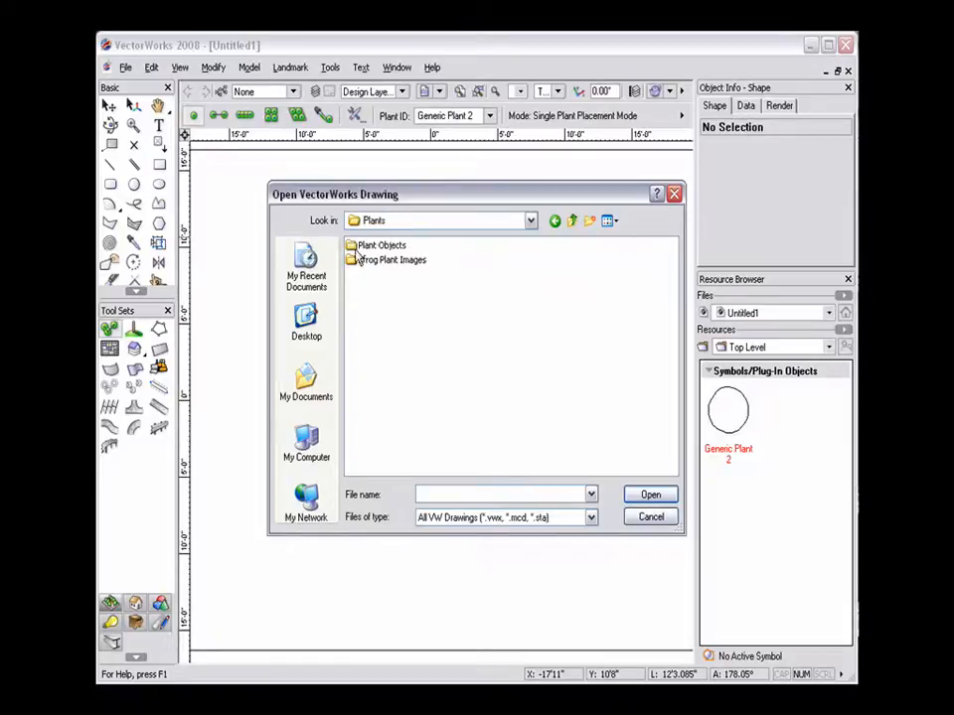
pyautogui.doubleClick(379, 245)
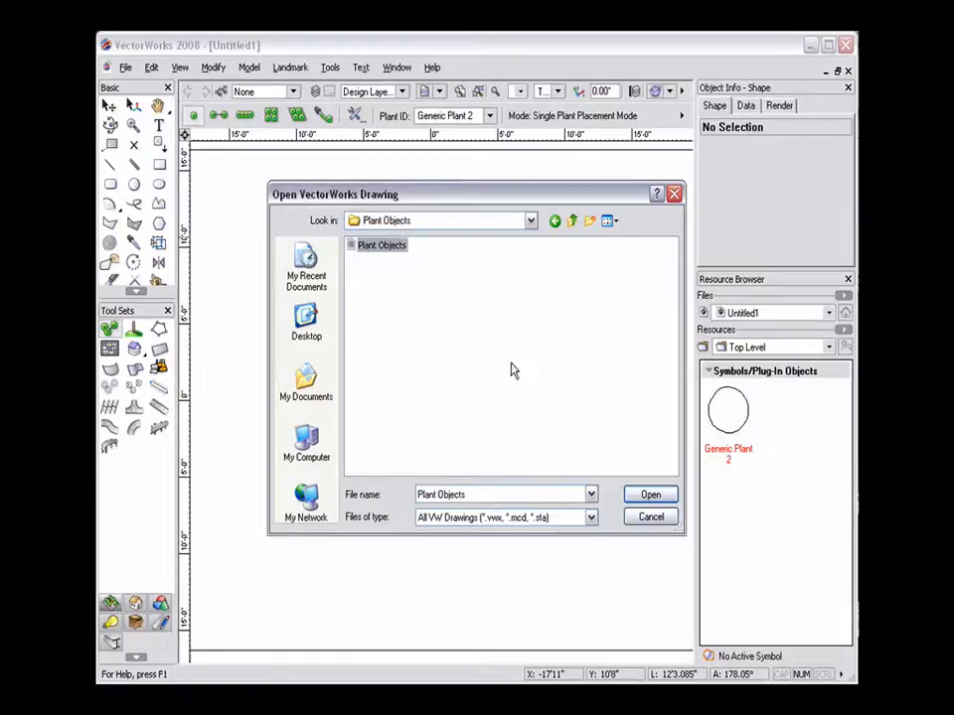
pyautogui.click(649, 494)
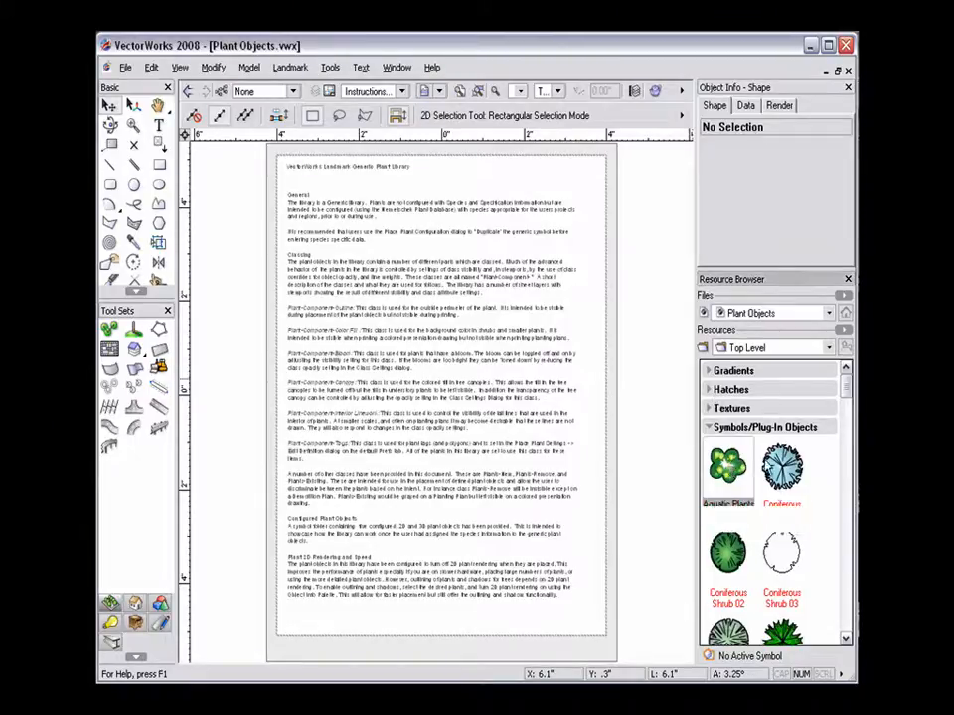
# Scroll the Plant Objects symbols down to the vines and bring up the resource context menu
pyautogui.scroll(-3)
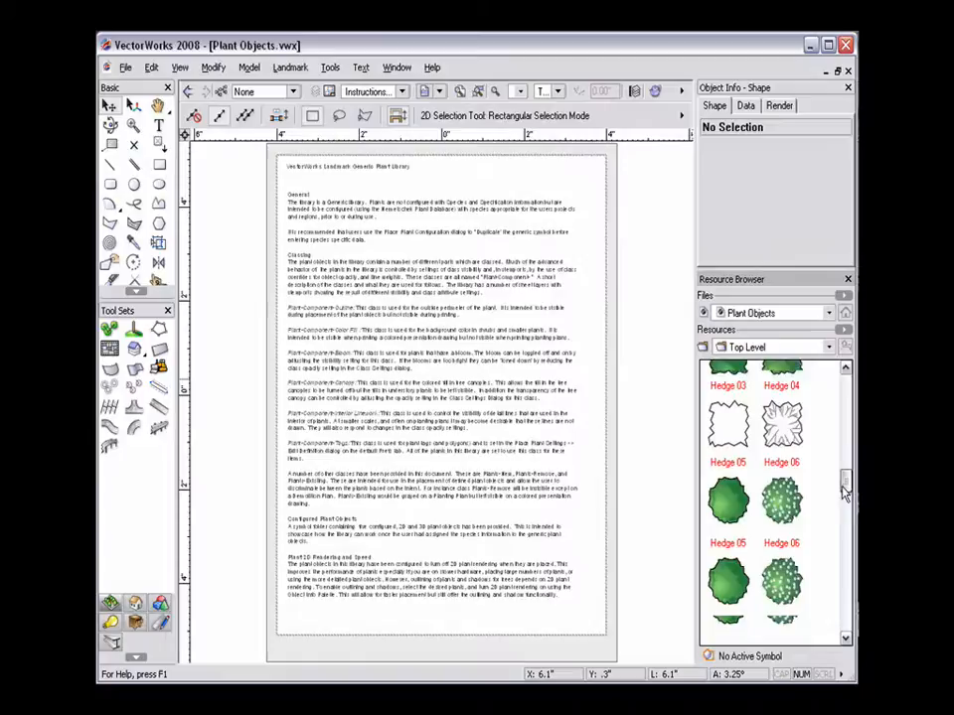
pyautogui.scroll(-3)
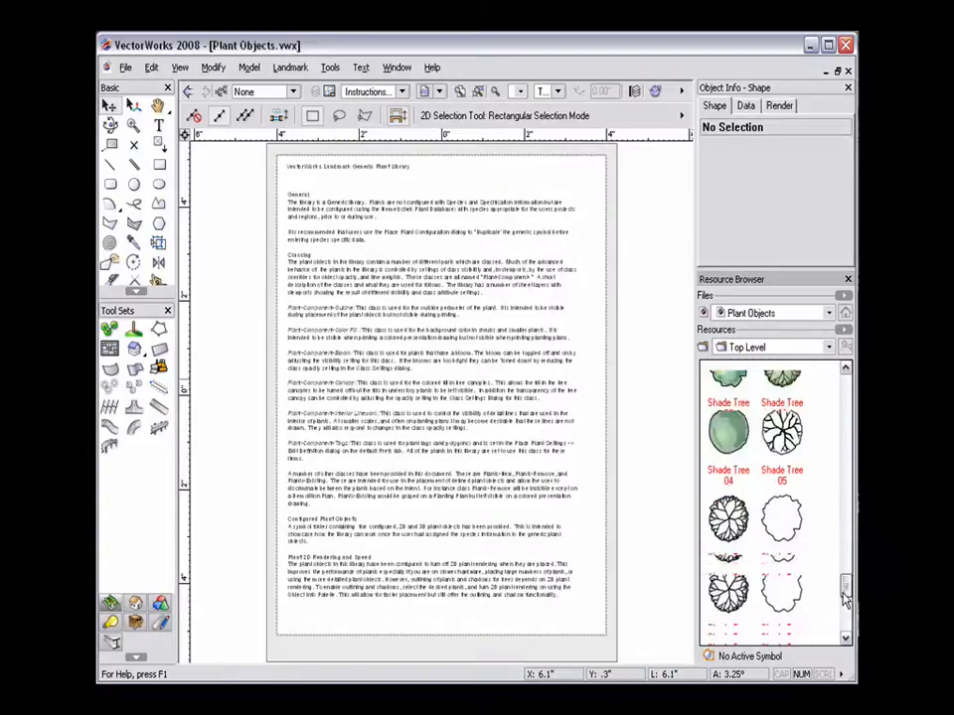
pyautogui.scroll(-3)
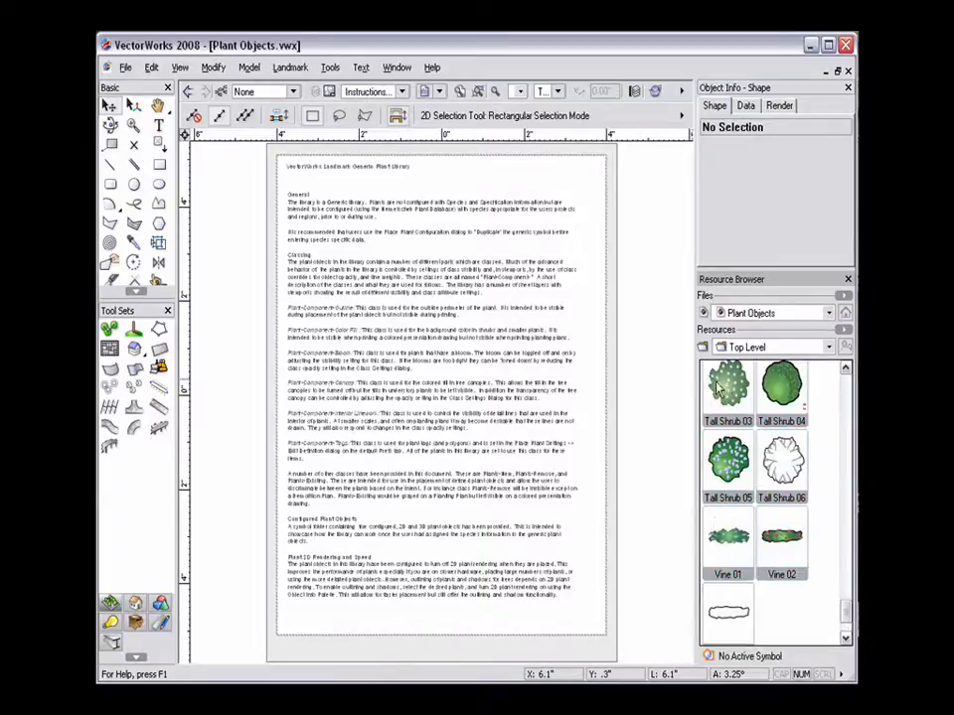
pyautogui.rightClick(725, 388)
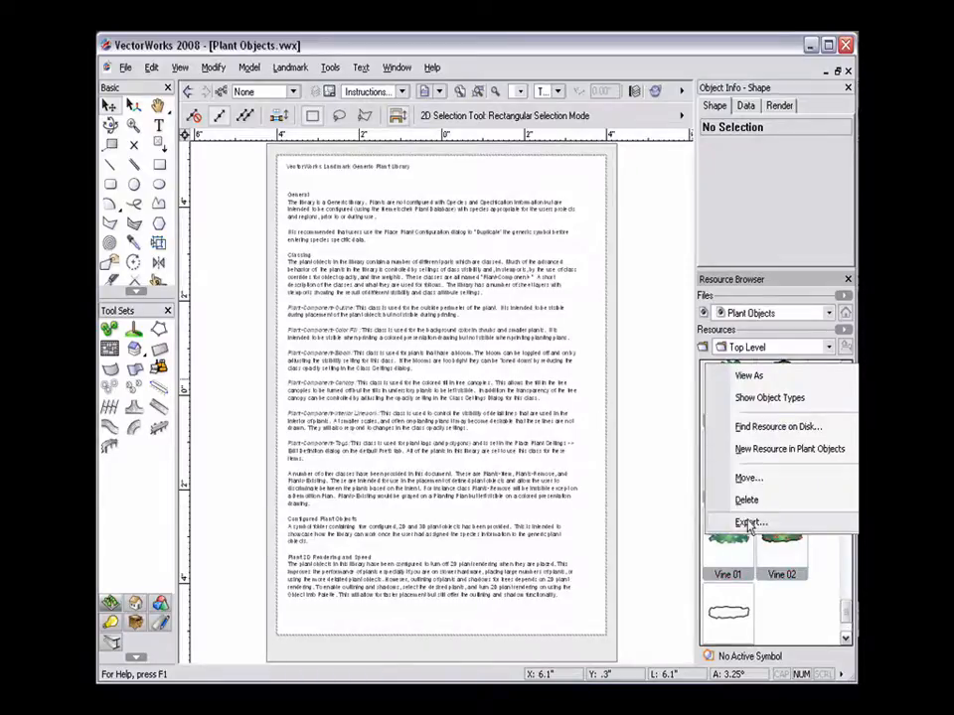
# Export the Plant Objects symbols to Libraries > Defaults > Plants > Plant Defaults
pyautogui.click(726, 522)
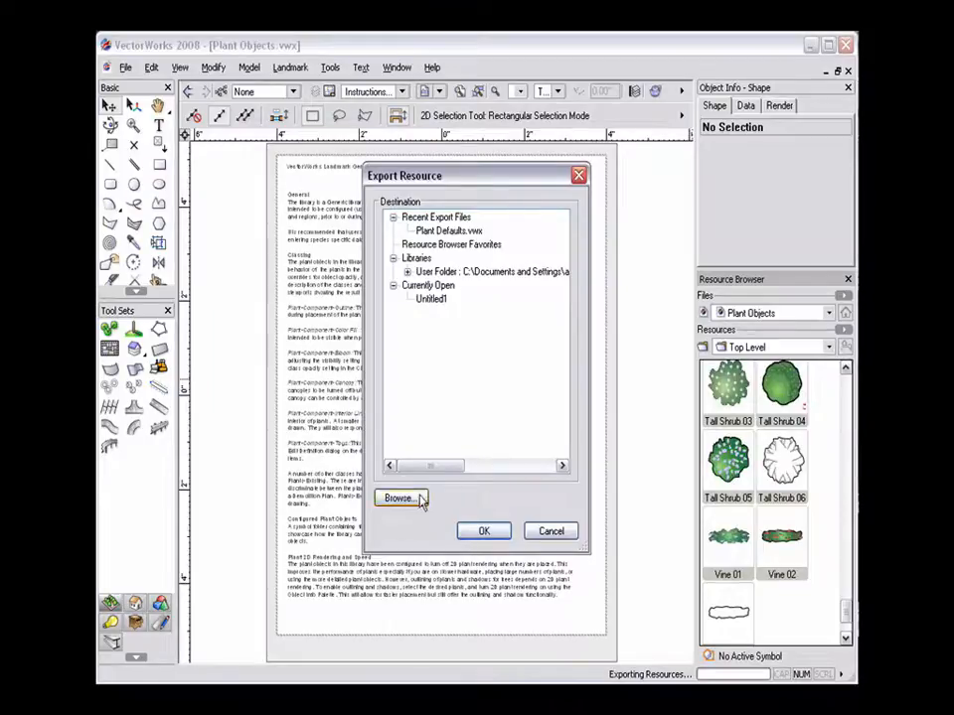
pyautogui.click(399, 499)
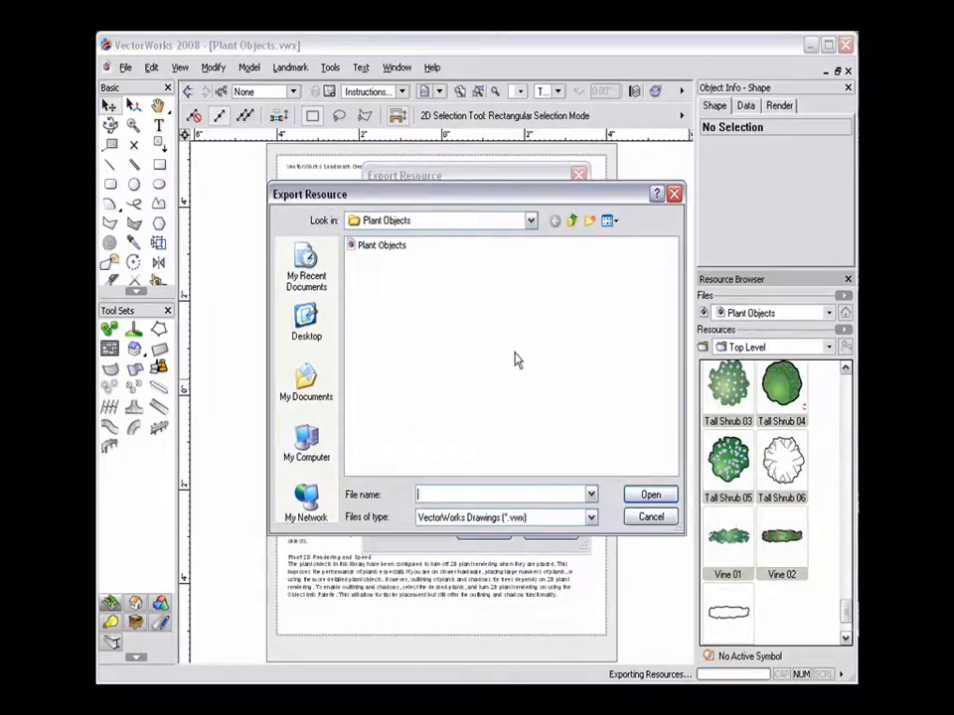
pyautogui.click(573, 220)
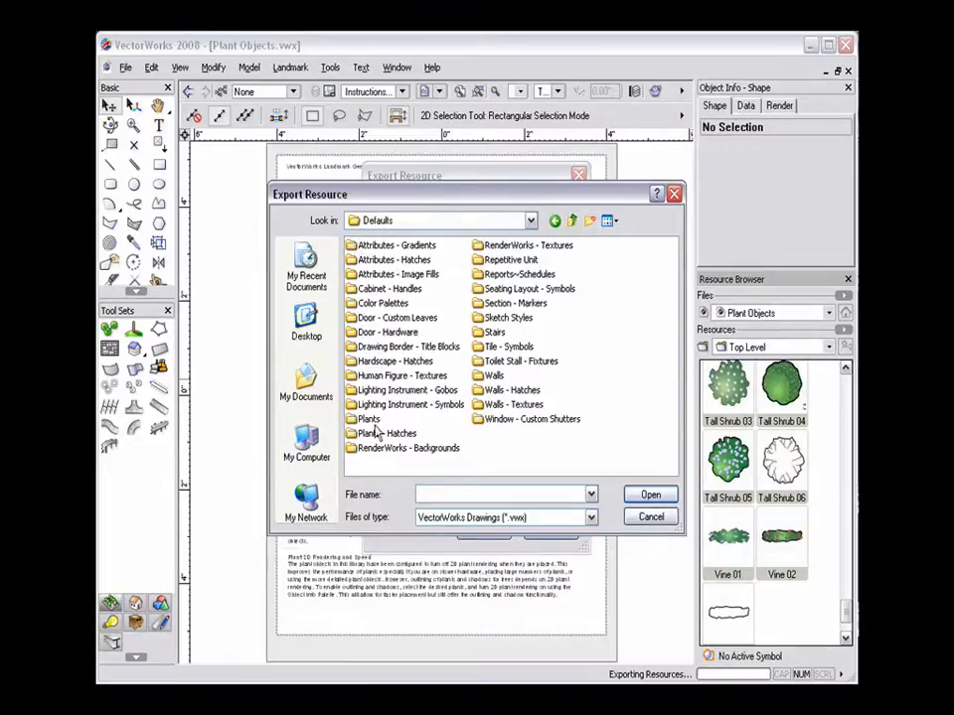
pyautogui.doubleClick(367, 419)
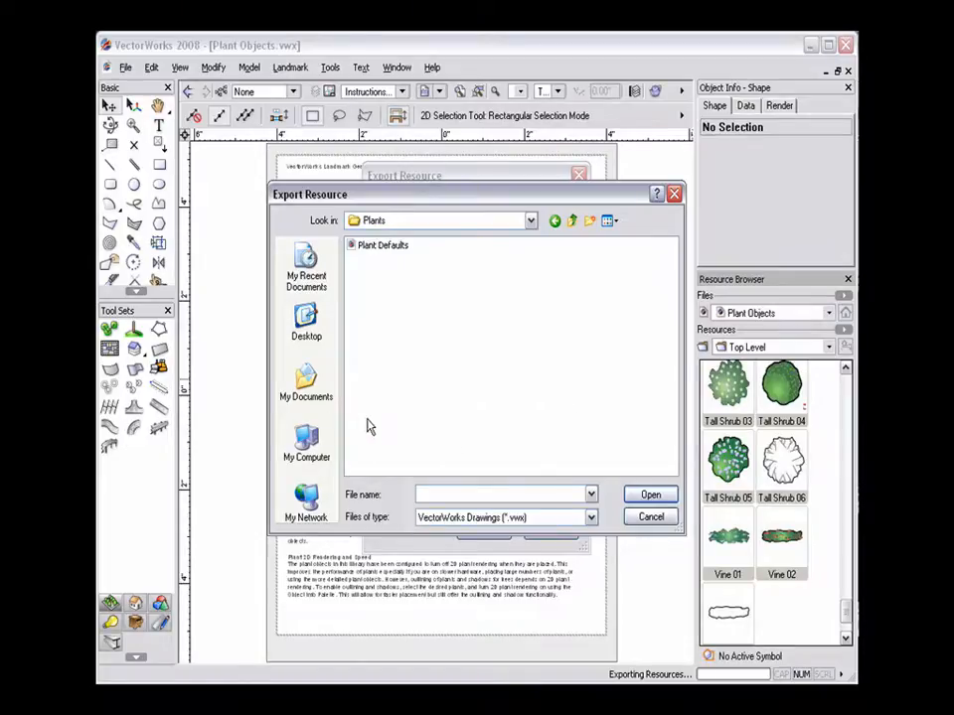
pyautogui.moveTo(394, 288)
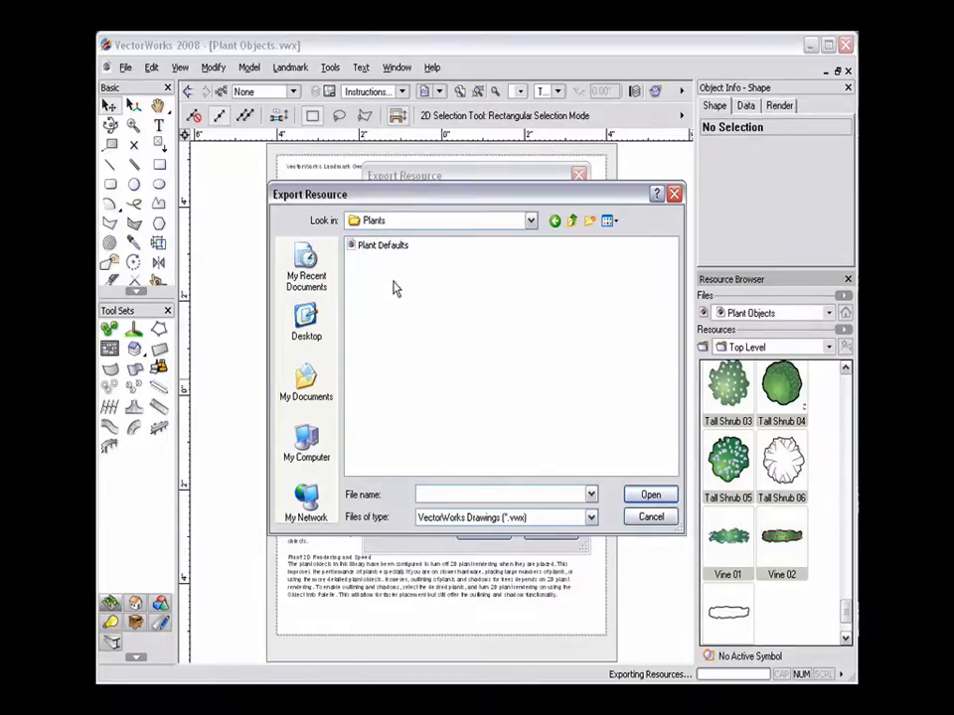
pyautogui.click(381, 245)
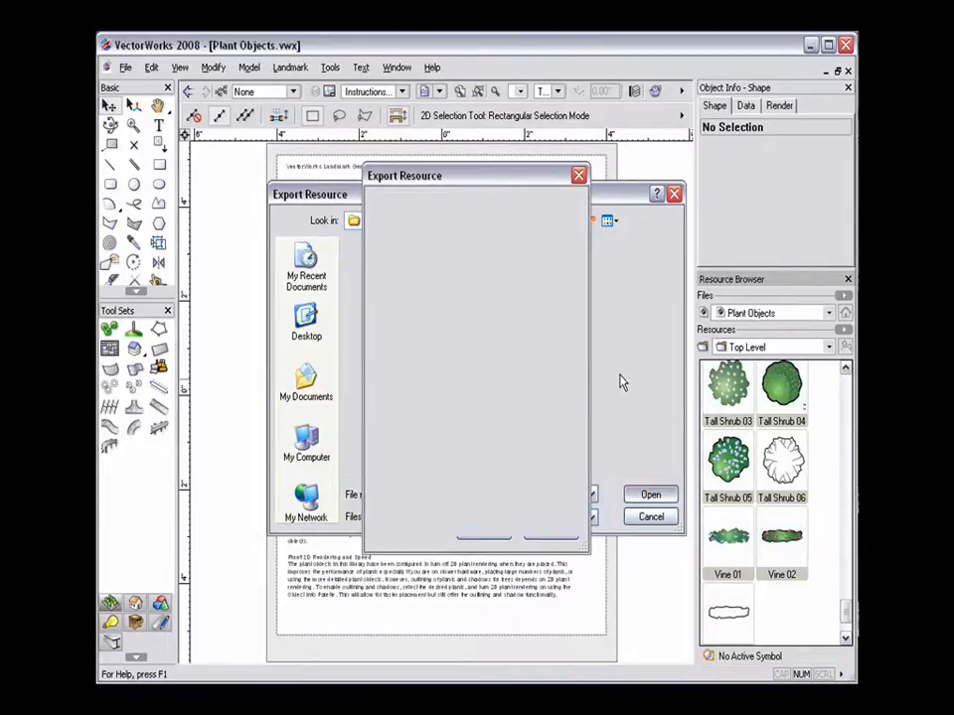
pyautogui.moveTo(615, 376)
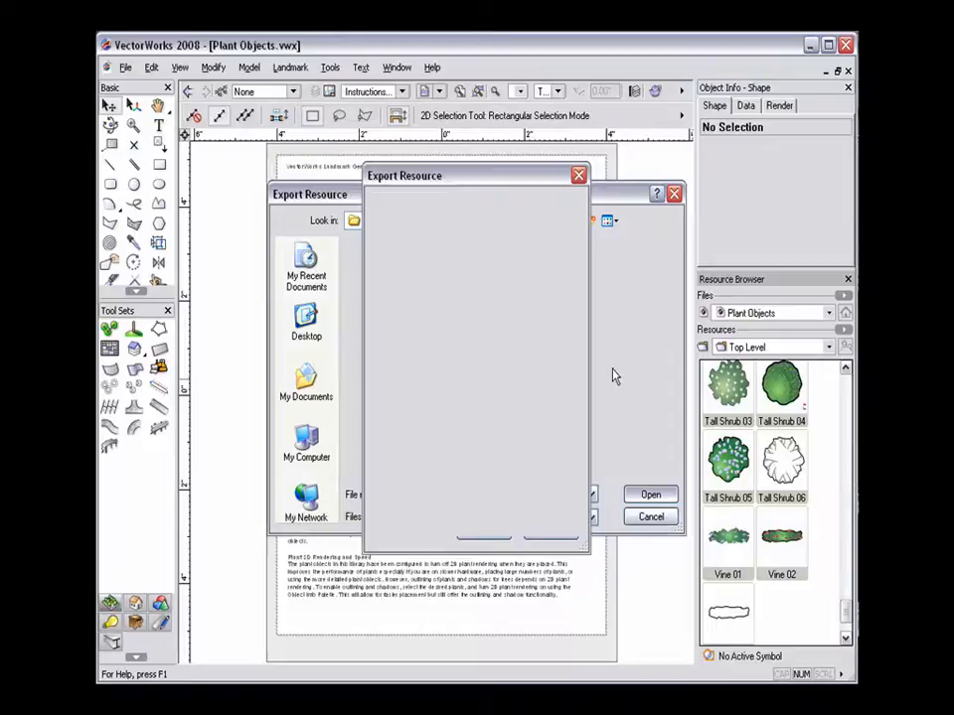
pyautogui.click(649, 516)
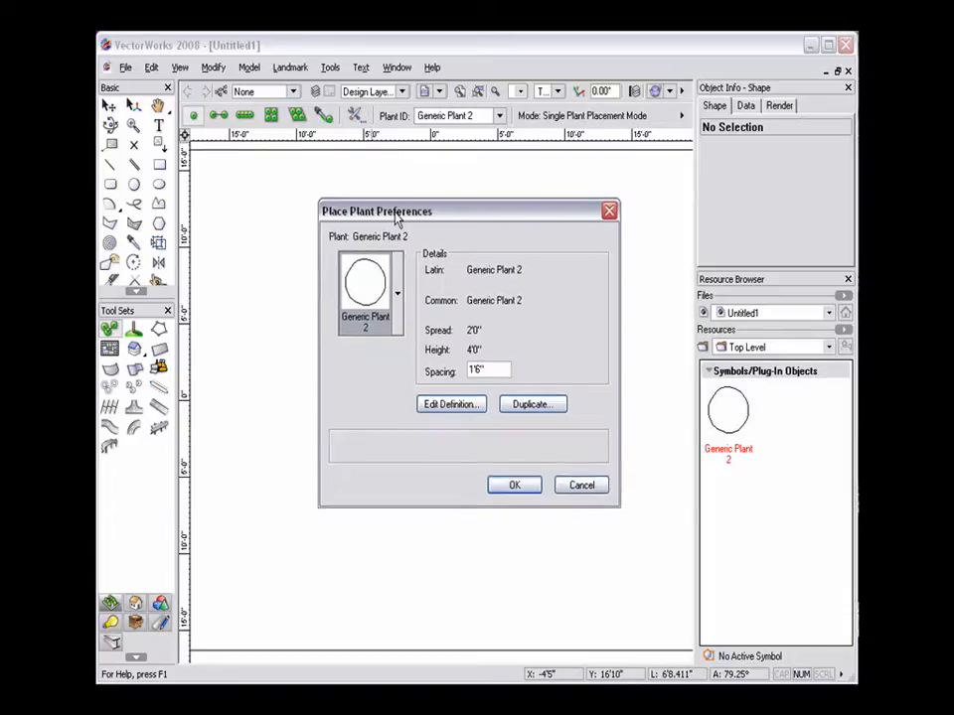
# Scroll the plant symbol picker's Default Content to check the exported shrubs and vines
pyautogui.moveTo(375, 211); pyautogui.dragTo(224, 91)
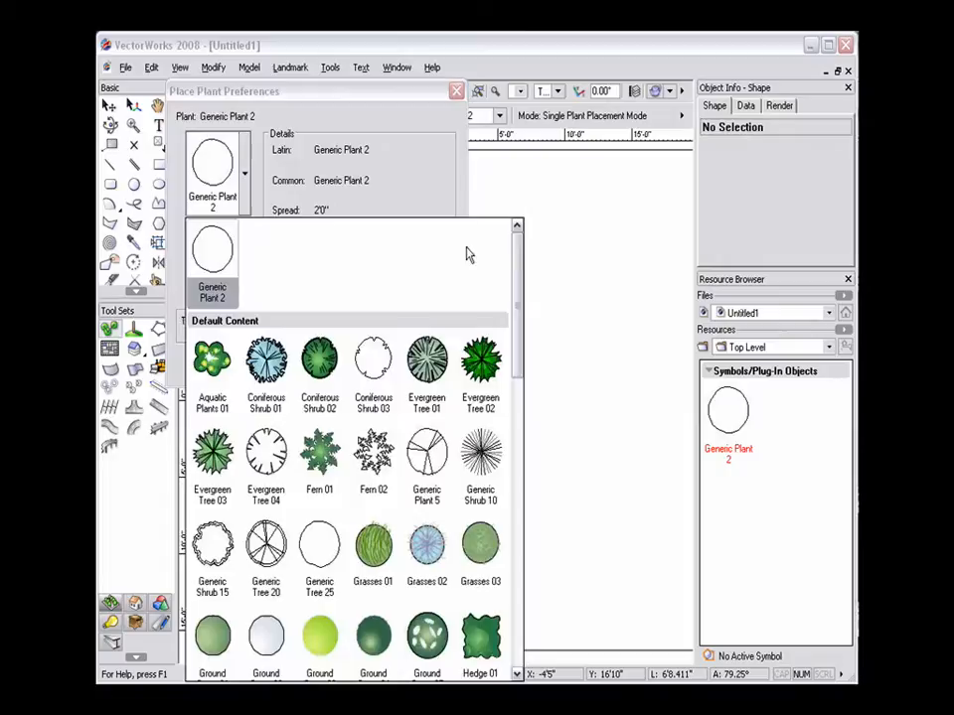
pyautogui.scroll(-3)
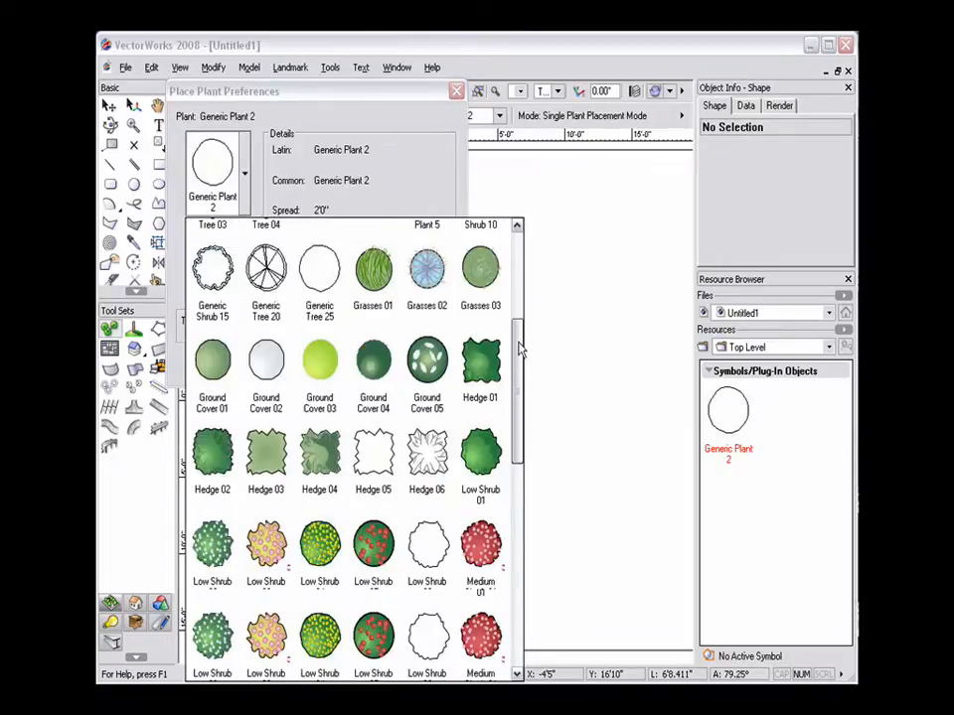
pyautogui.scroll(-3)
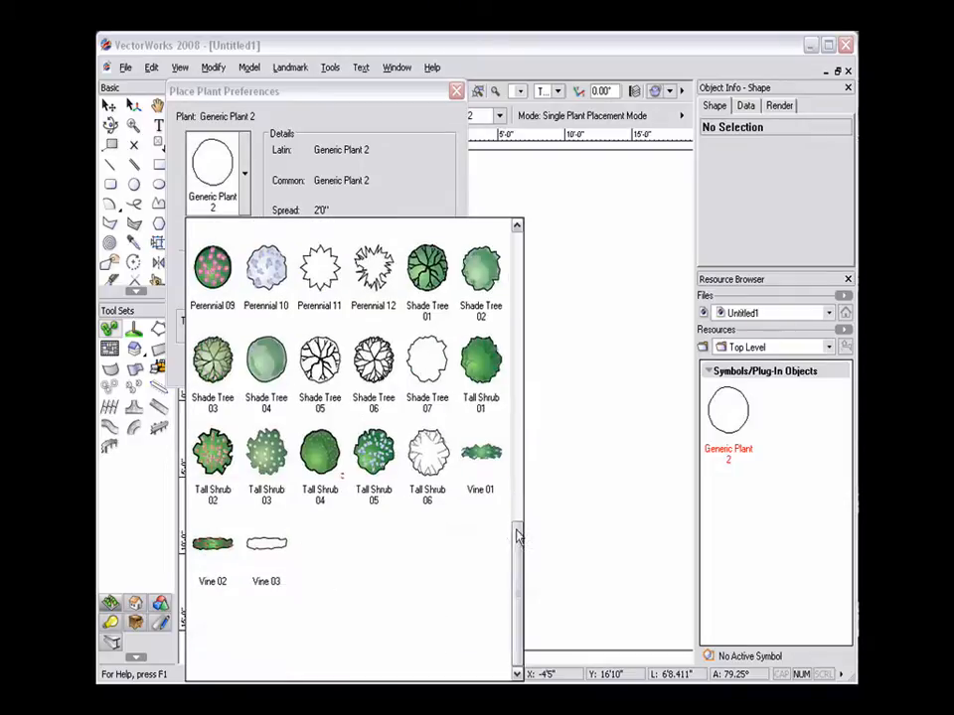
pyautogui.click(456, 90)
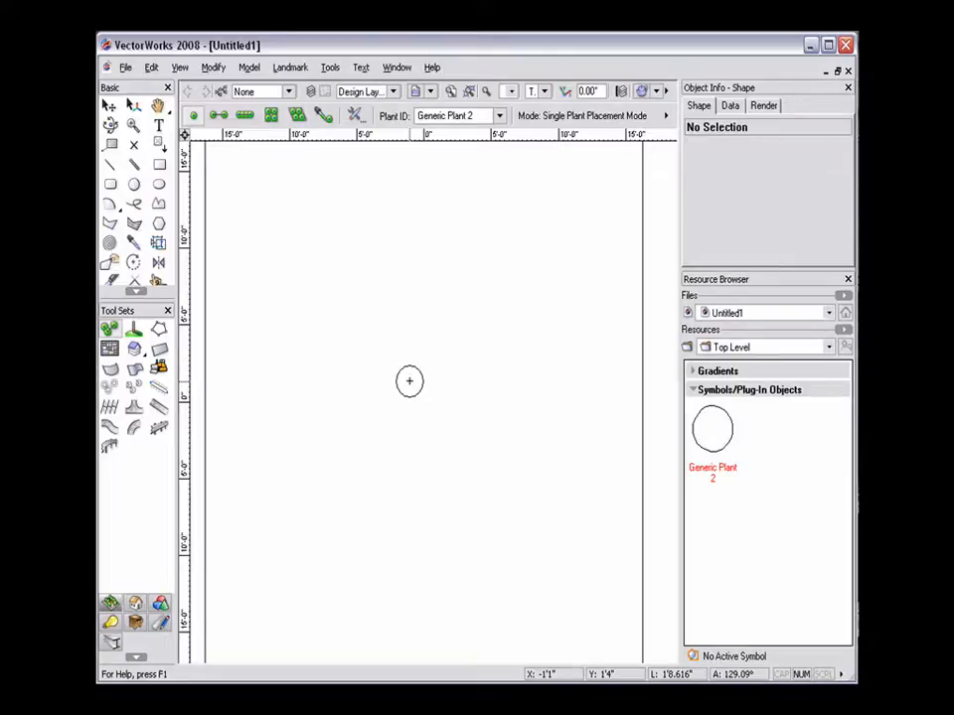
# Start File > Open and select the VectorWorks12.5.1 folder on C:
pyautogui.click(124, 67)
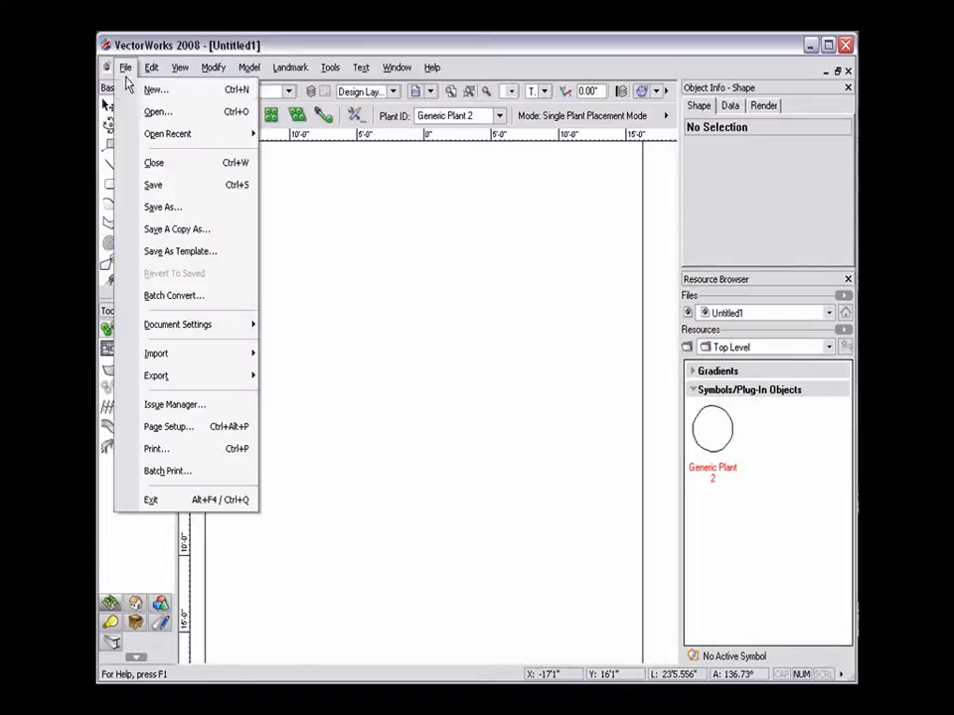
pyautogui.click(156, 112)
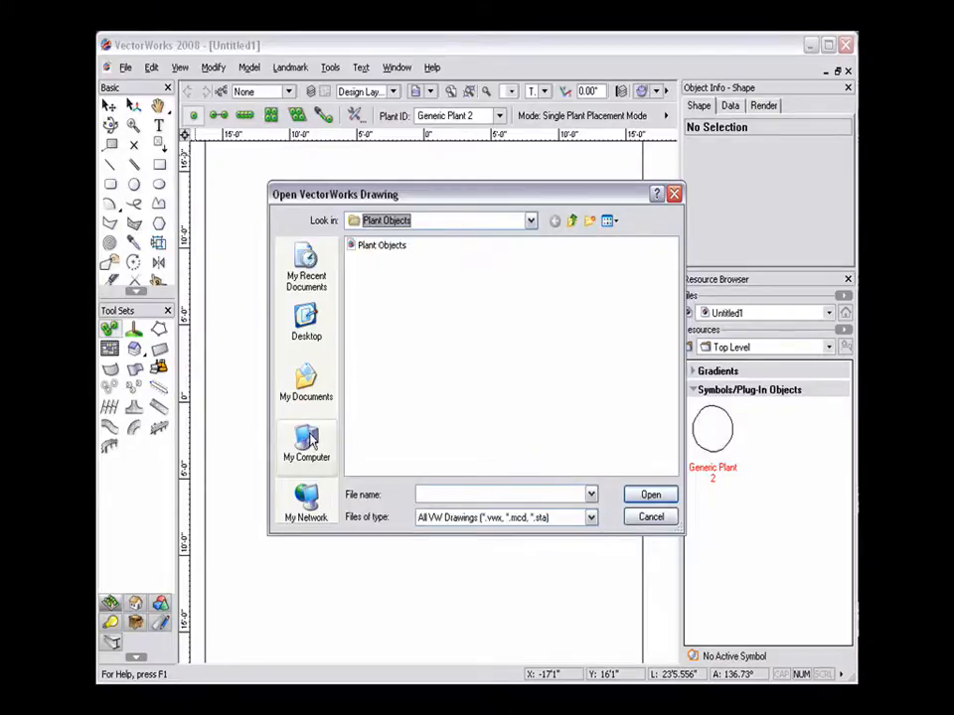
pyautogui.click(306, 441)
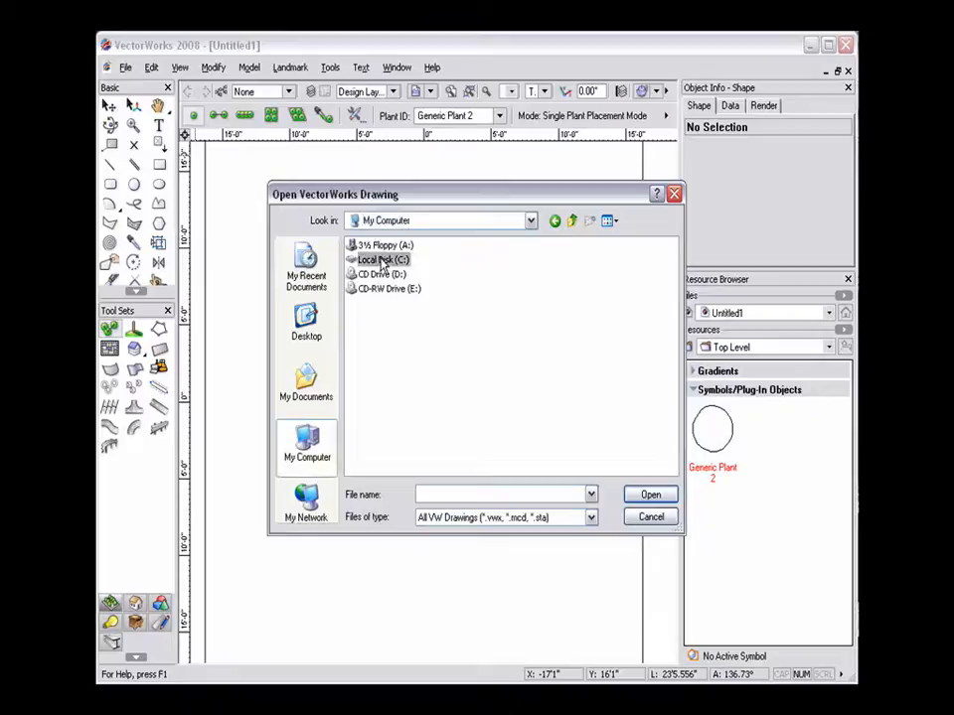
pyautogui.doubleClick(383, 260)
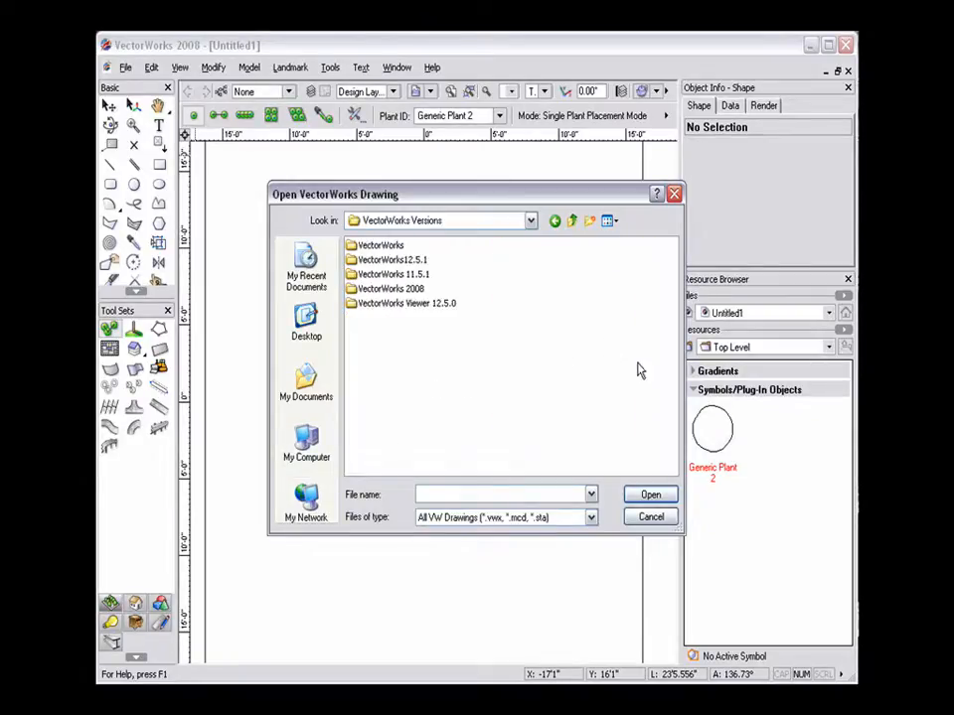
pyautogui.click(388, 259)
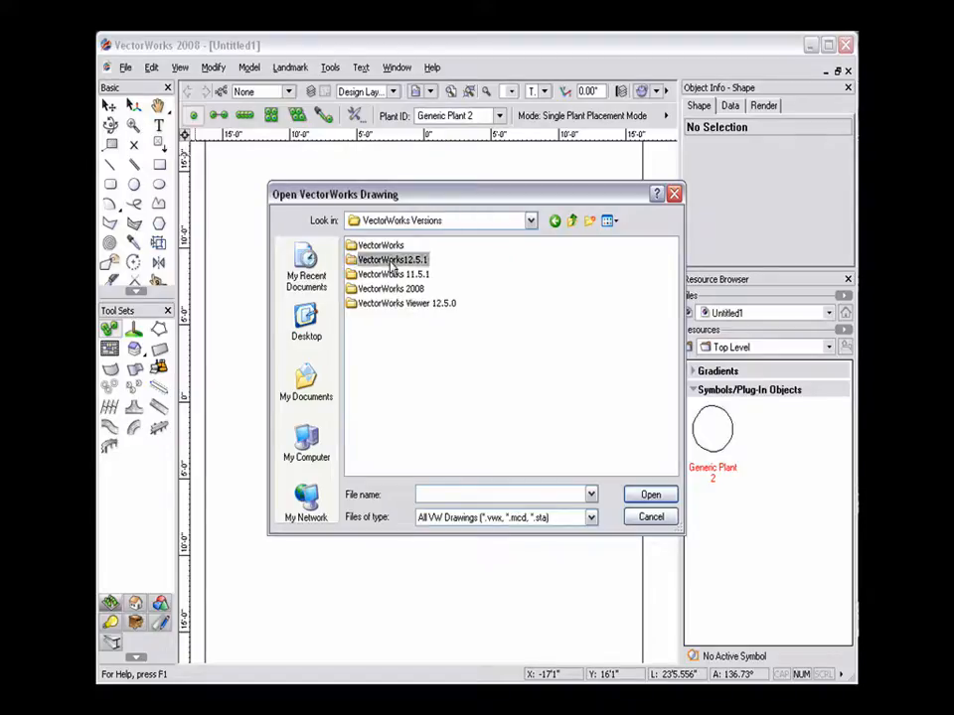
# Open Plant Symbols from VectorWorks12.5.1 > Libraries > Defaults > Plants
pyautogui.doubleClick(391, 260)
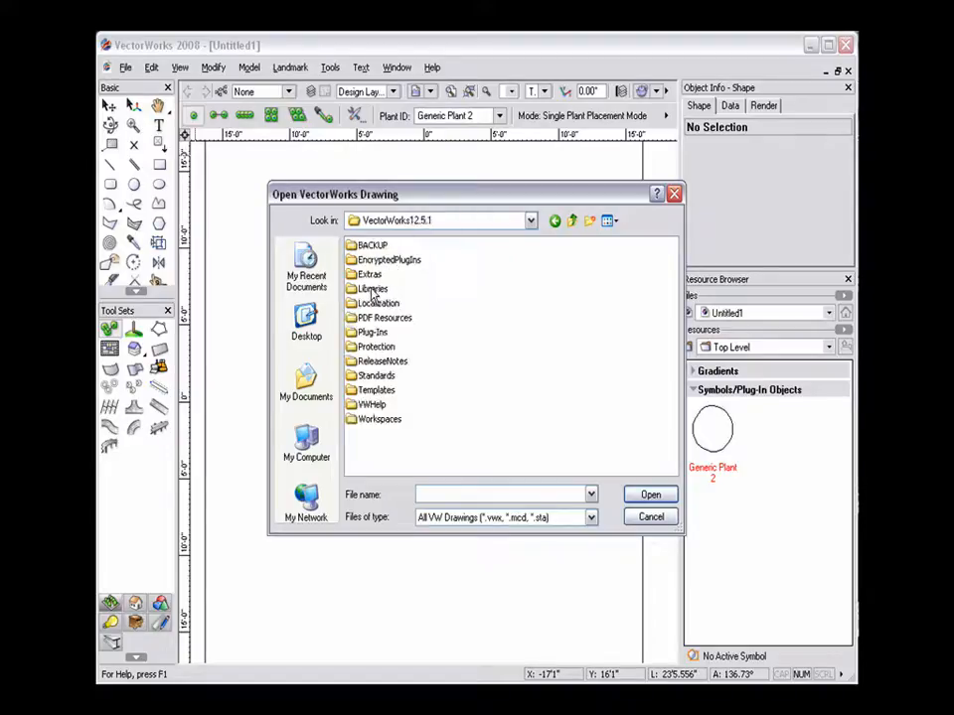
pyautogui.doubleClick(371, 288)
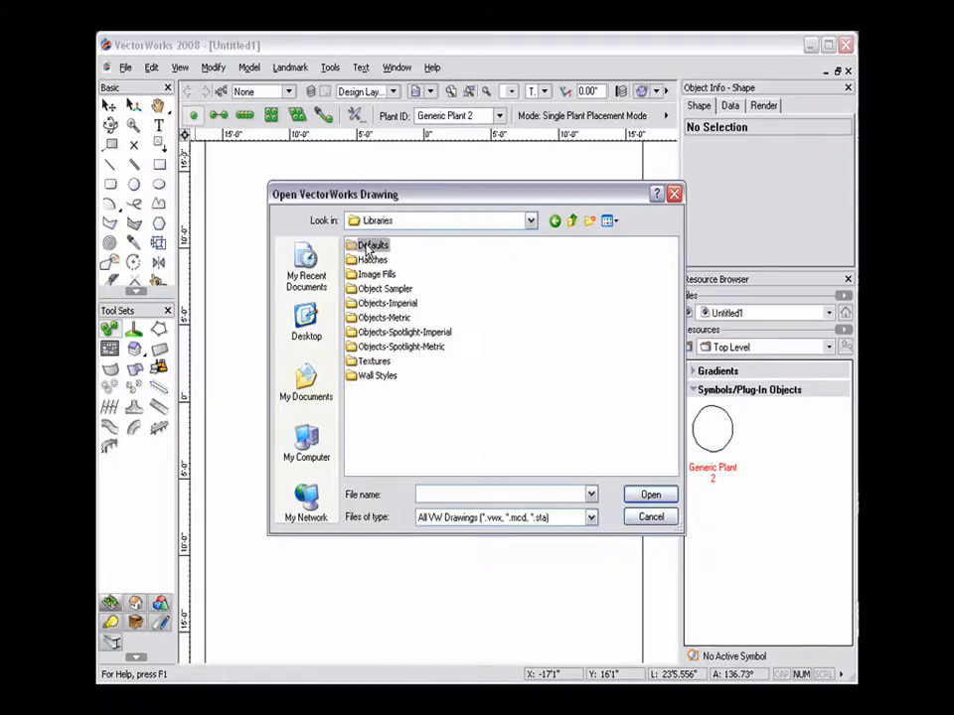
pyautogui.doubleClick(371, 245)
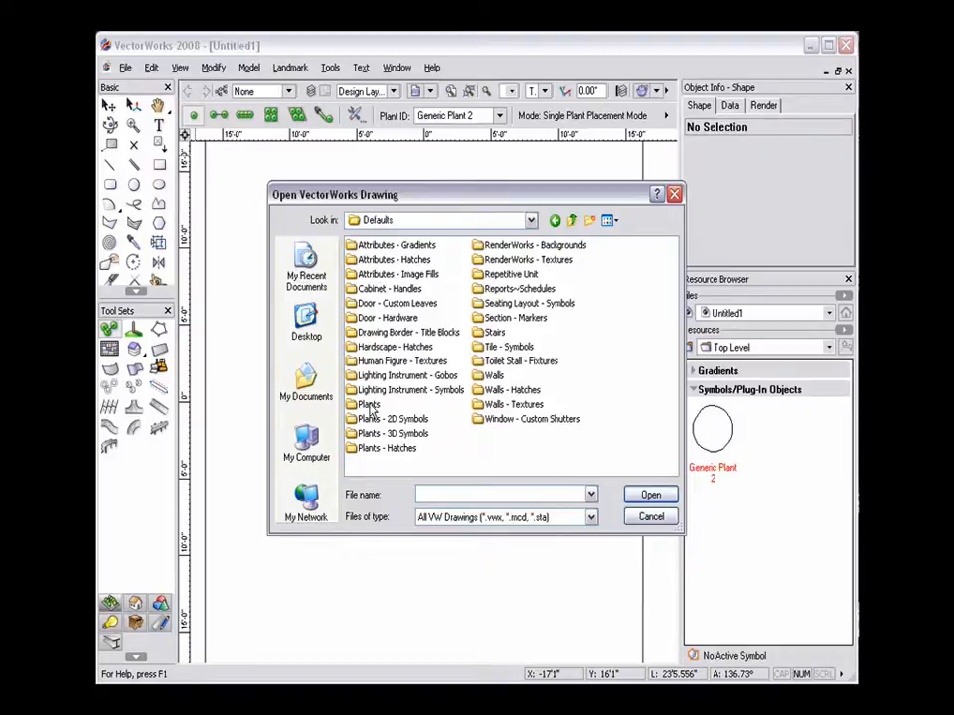
pyautogui.doubleClick(369, 404)
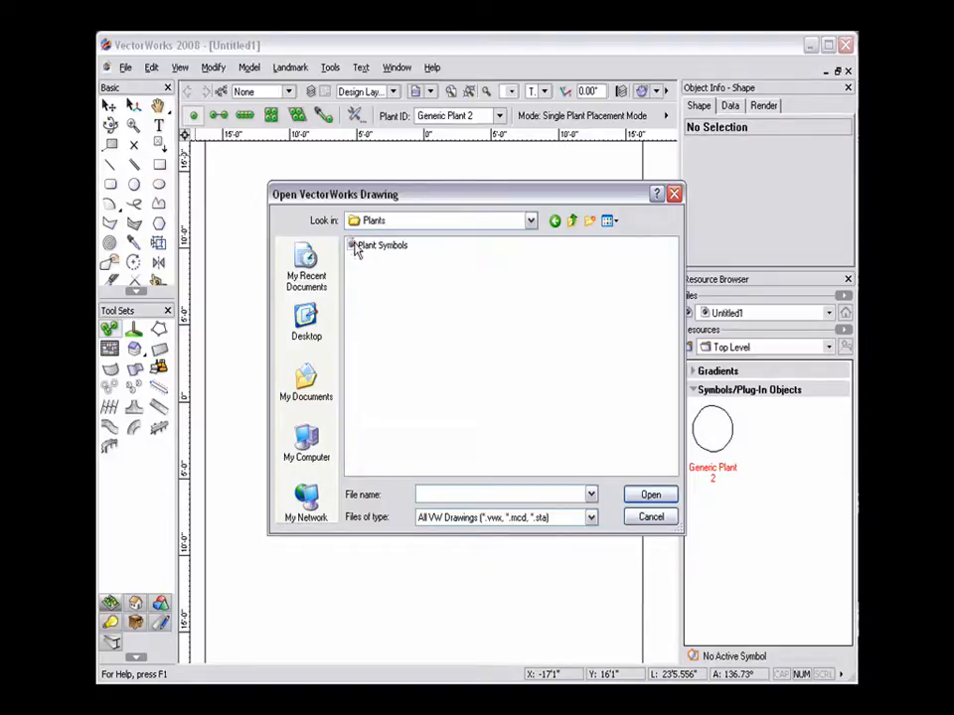
pyautogui.click(383, 245)
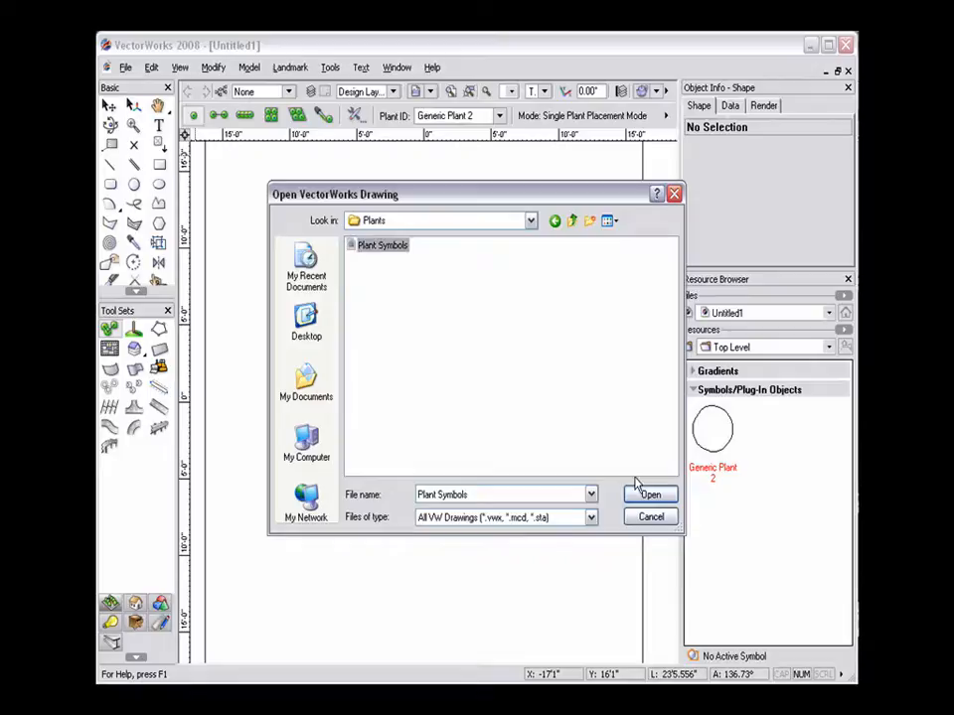
pyautogui.click(649, 494)
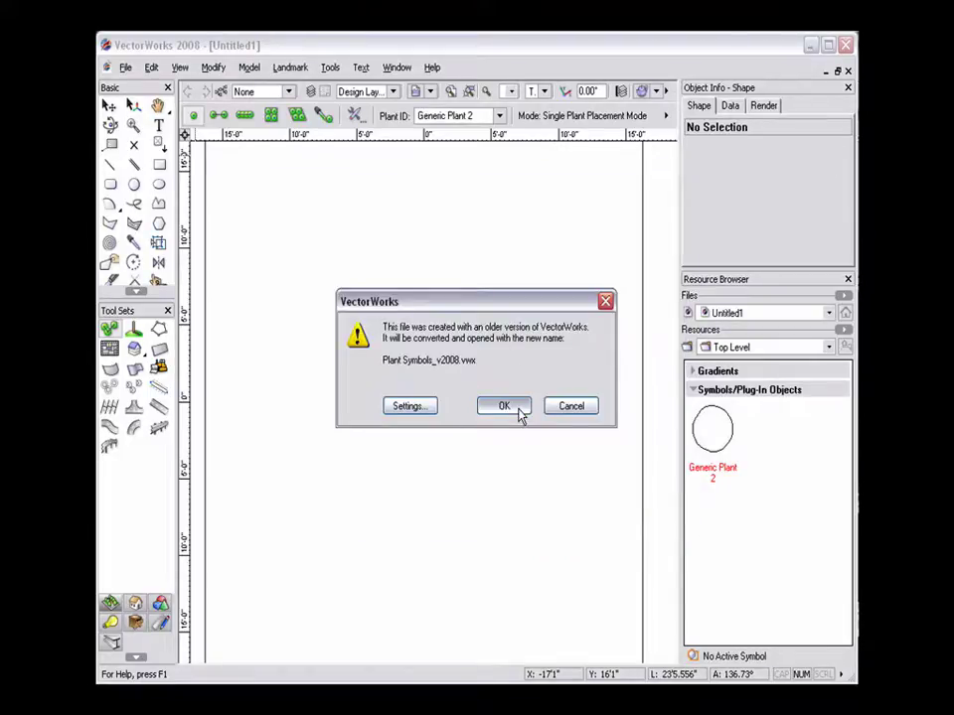
# Accept converting the old Plant Symbols file to a VectorWorks 2008 copy
pyautogui.click(503, 405)
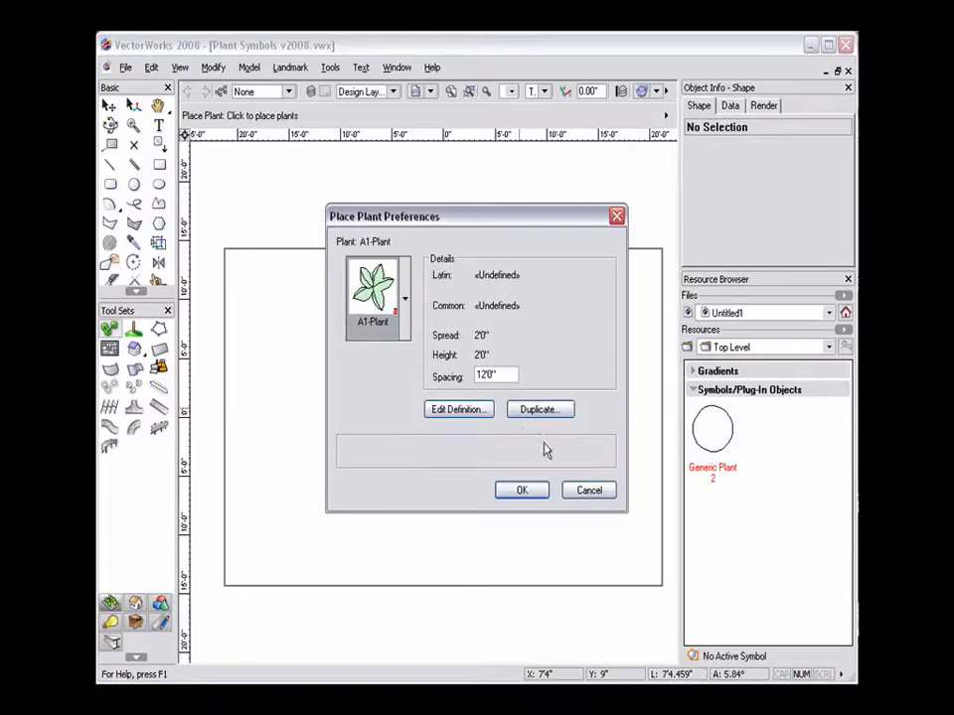
pyautogui.moveTo(588, 490)
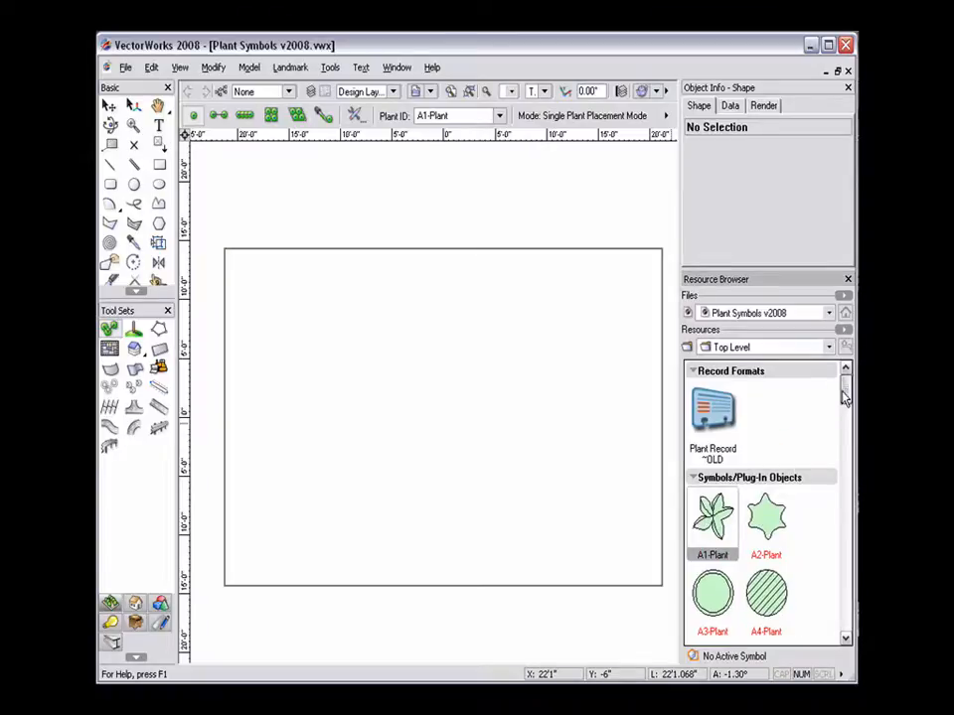
# Scroll the Plant Symbols v2008 symbols to STS-Plant and choose Export from the context menu
pyautogui.scroll(-3)
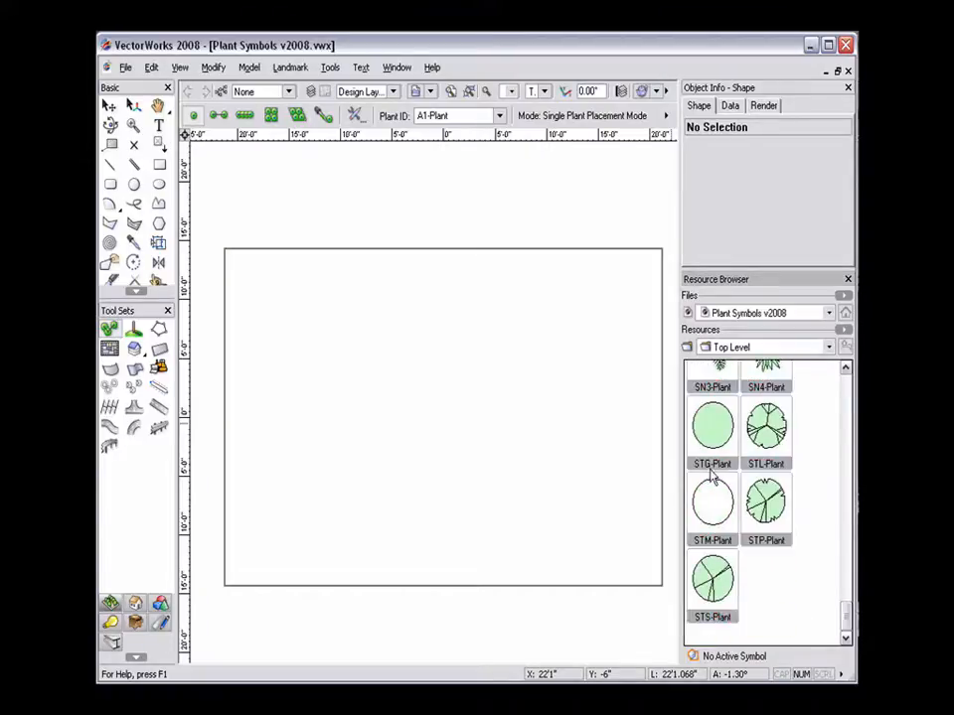
pyautogui.rightClick(712, 427)
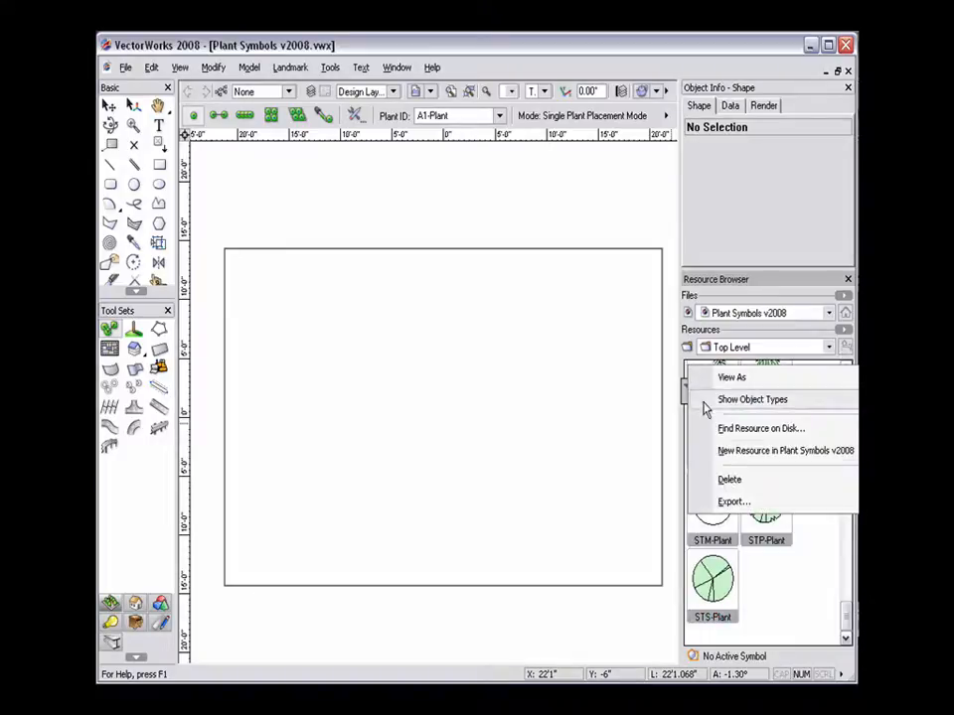
pyautogui.click(733, 501)
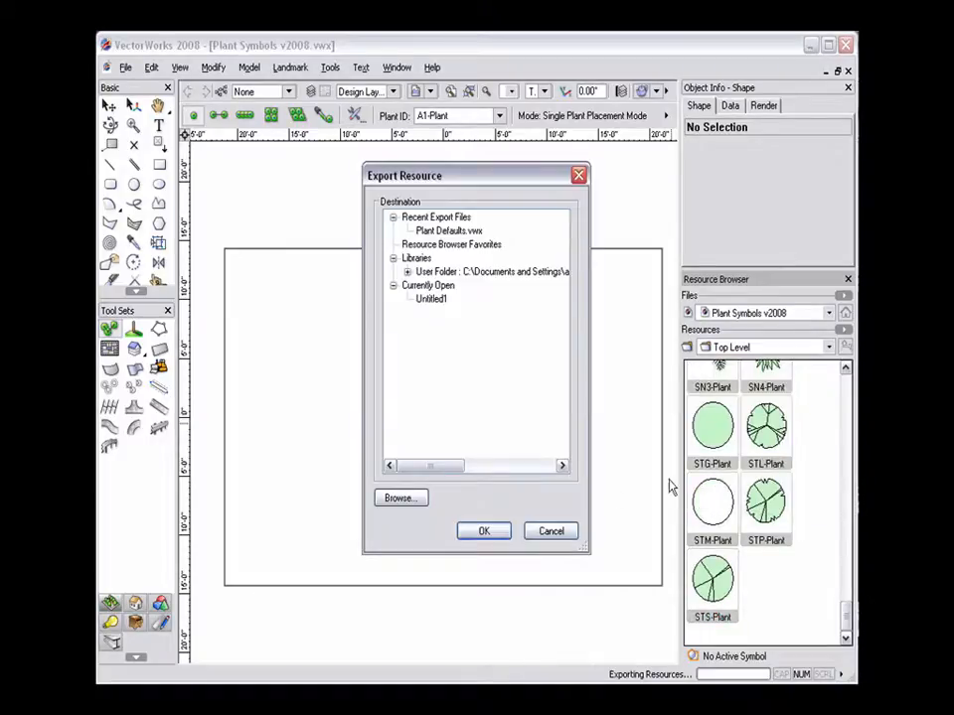
# Export the symbols to C: > Program Files > VectorWorks 2008 > Libraries > Defaults > Plants
pyautogui.click(400, 498)
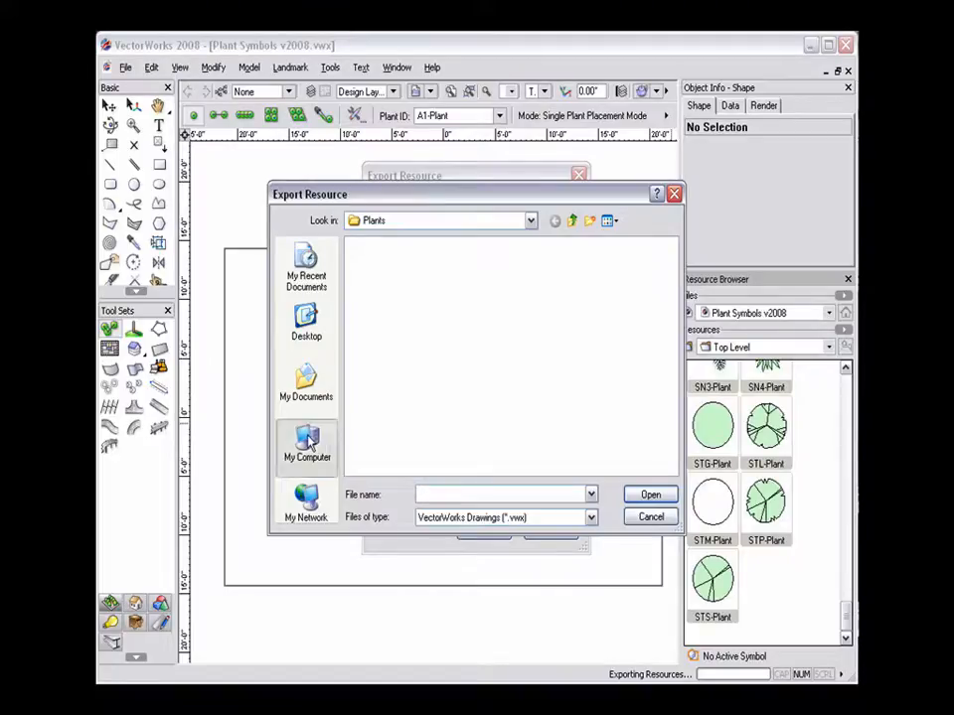
pyautogui.click(306, 442)
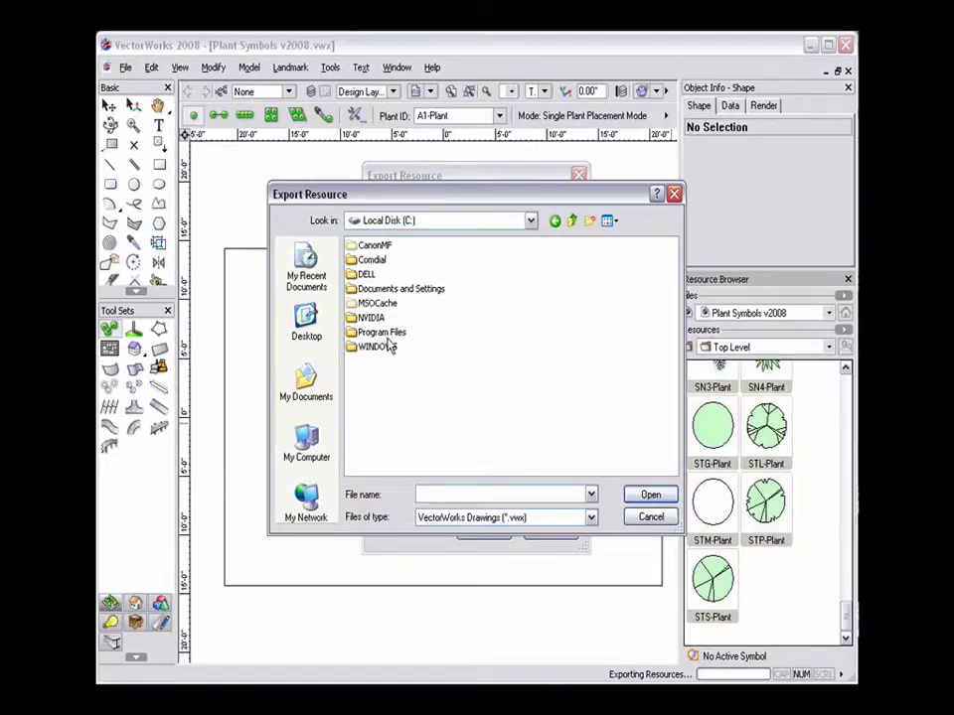
pyautogui.doubleClick(380, 332)
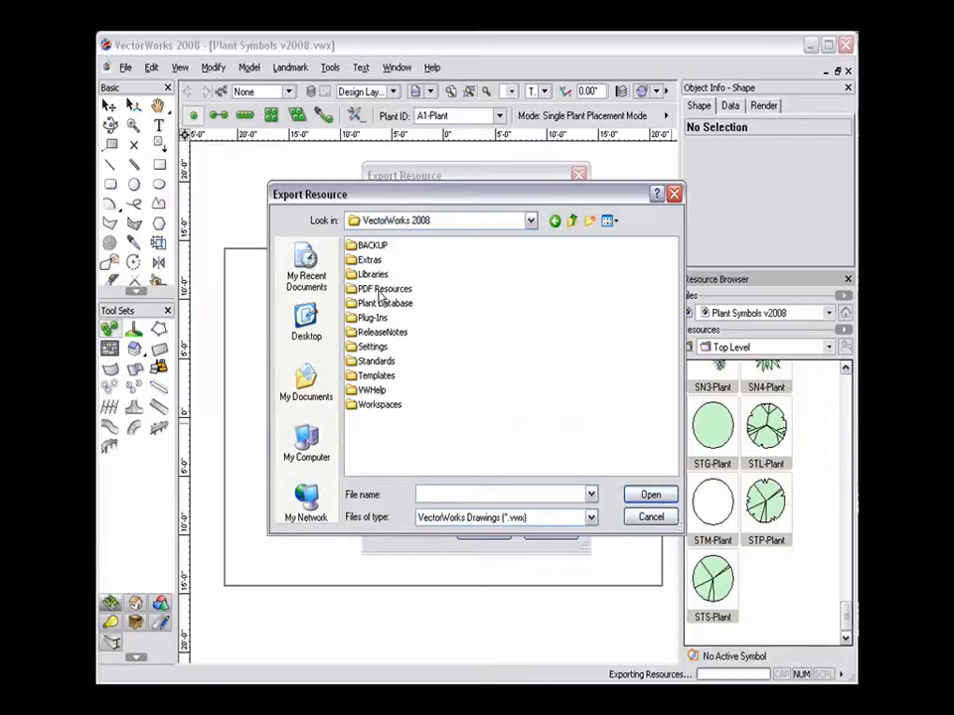
pyautogui.doubleClick(373, 274)
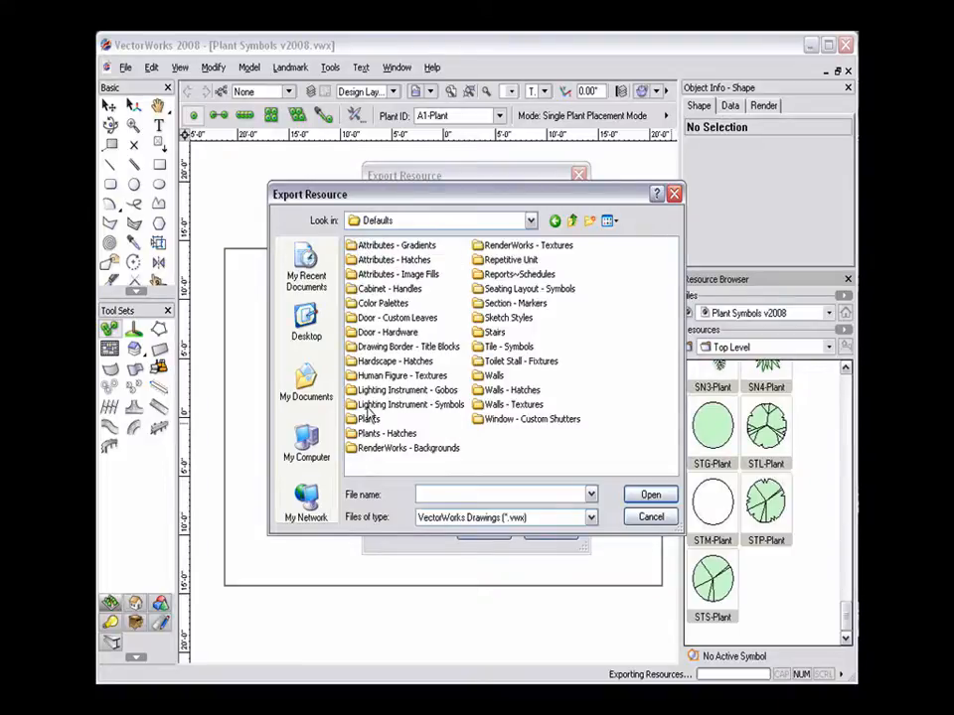
pyautogui.doubleClick(368, 419)
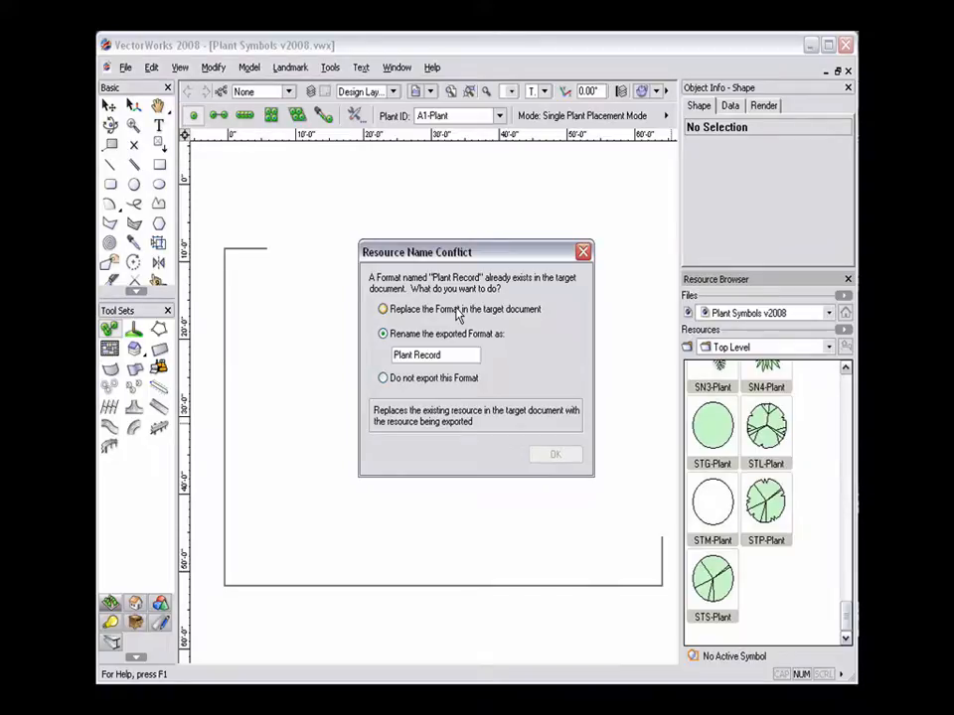
# Resolve the Plant Record name conflict with 'Do not export this Format'
pyautogui.click(382, 333)
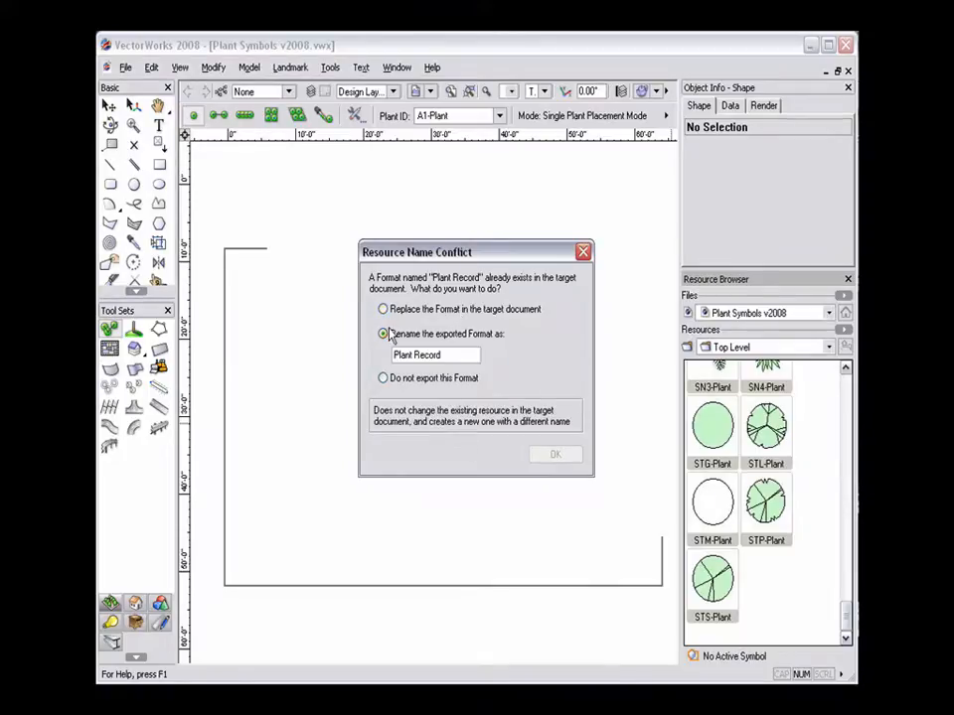
pyautogui.click(383, 377)
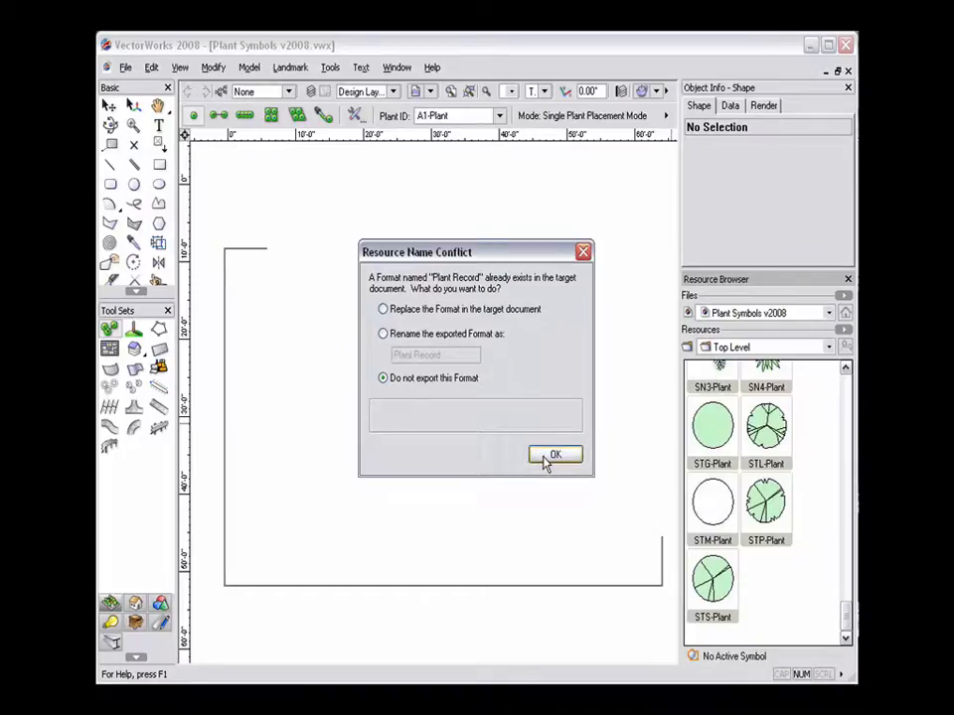
pyautogui.moveTo(489, 449)
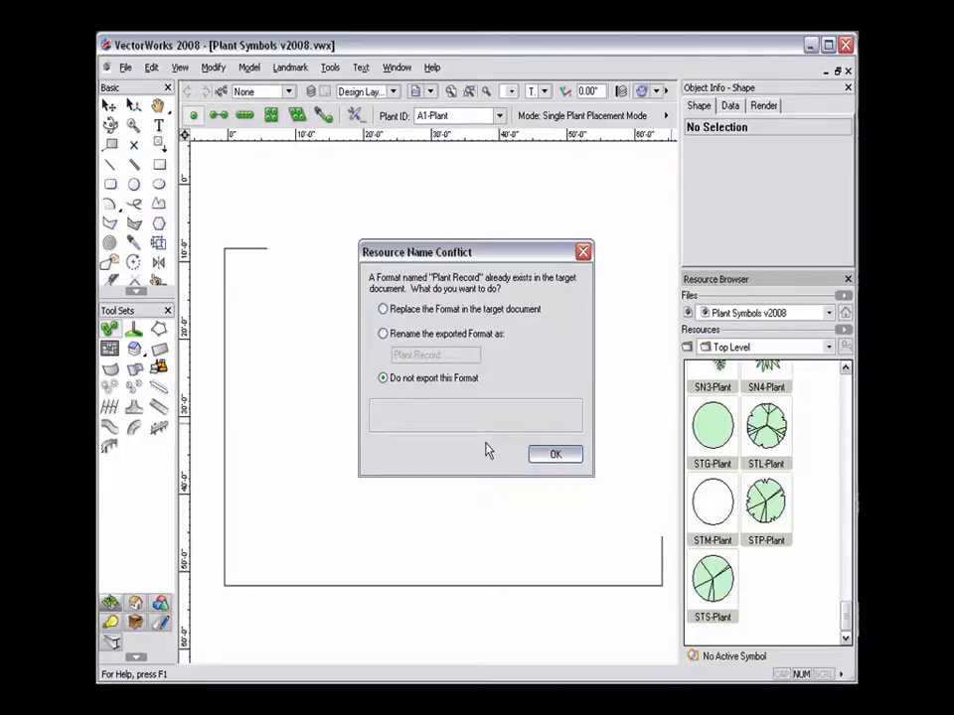
pyautogui.click(554, 453)
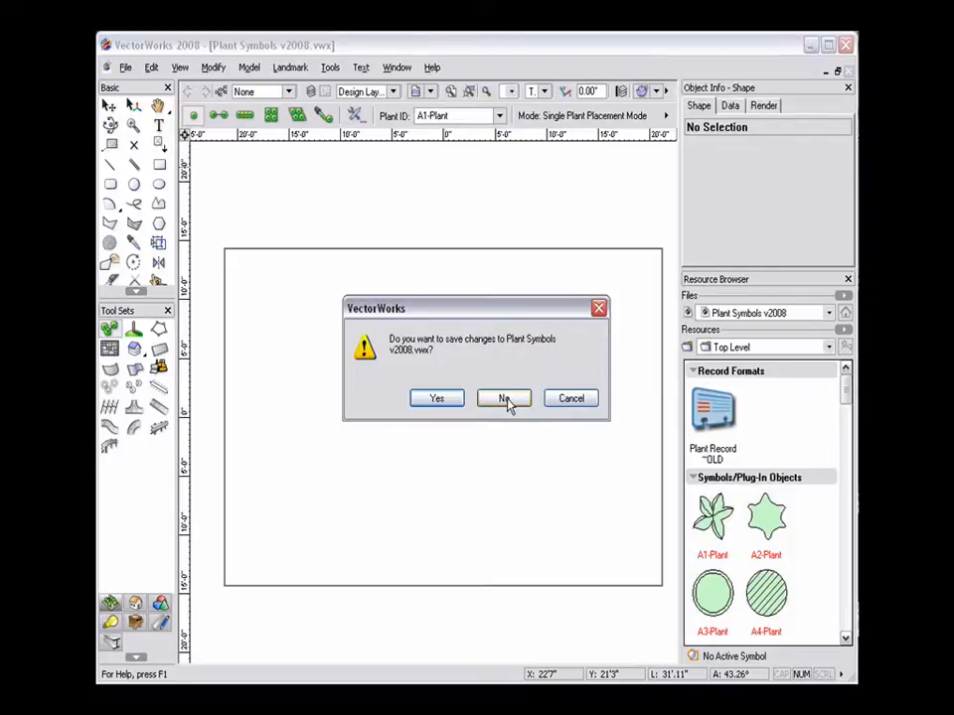
# Close Plant Symbols v2008 without saving, returning to the Untitled1 drawing
pyautogui.click(504, 397)
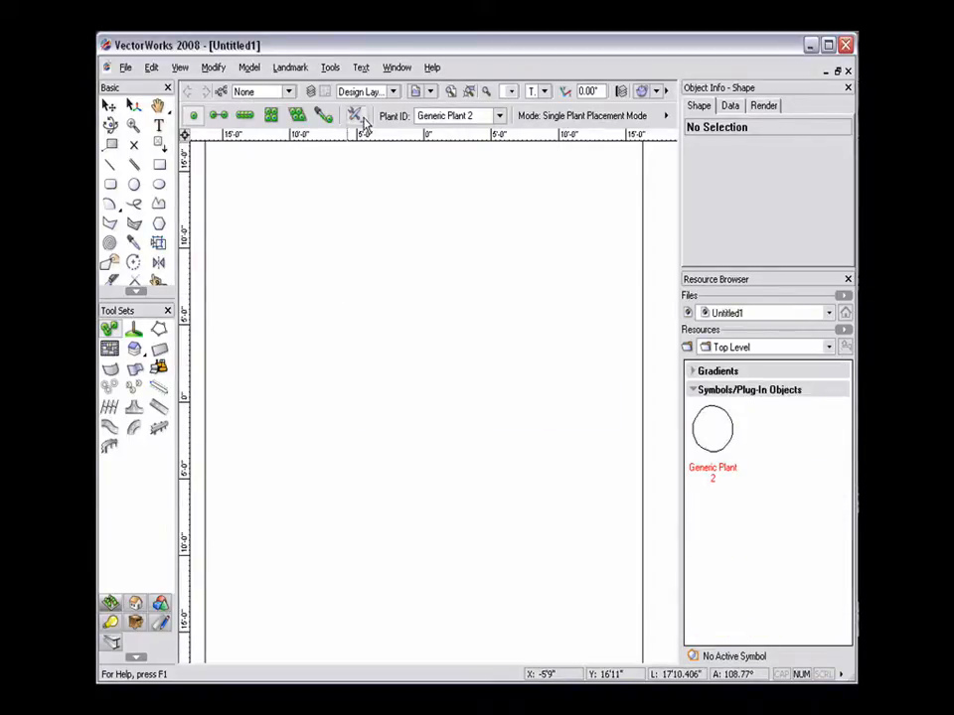
pyautogui.click(353, 115)
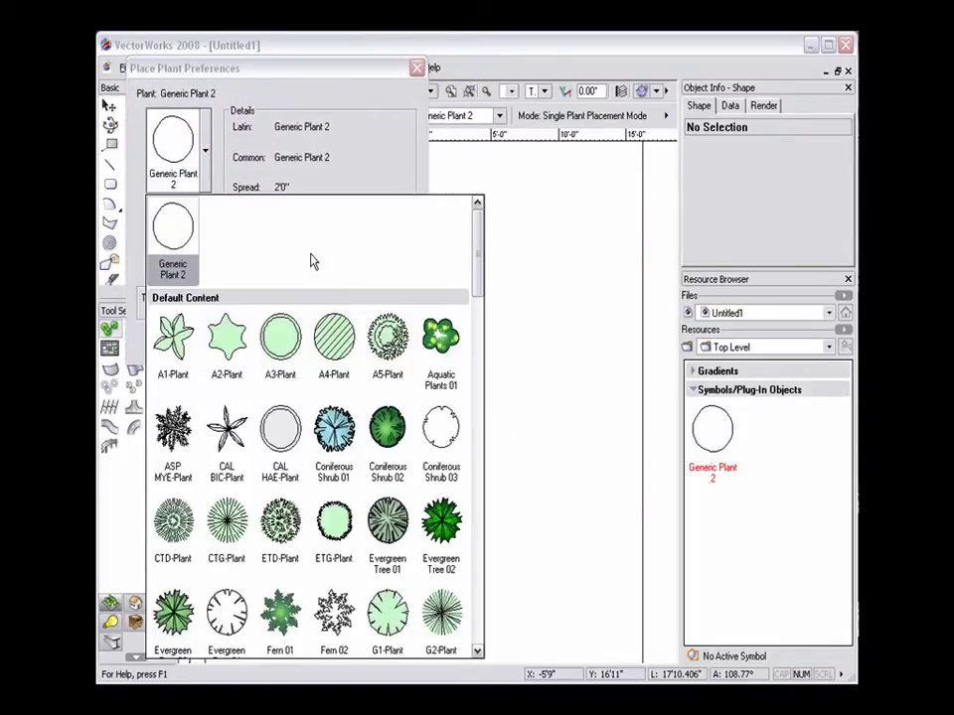
# Scroll the plant picker into Default Content to show evergreen, fern and G-series symbols
pyautogui.scroll(-3)
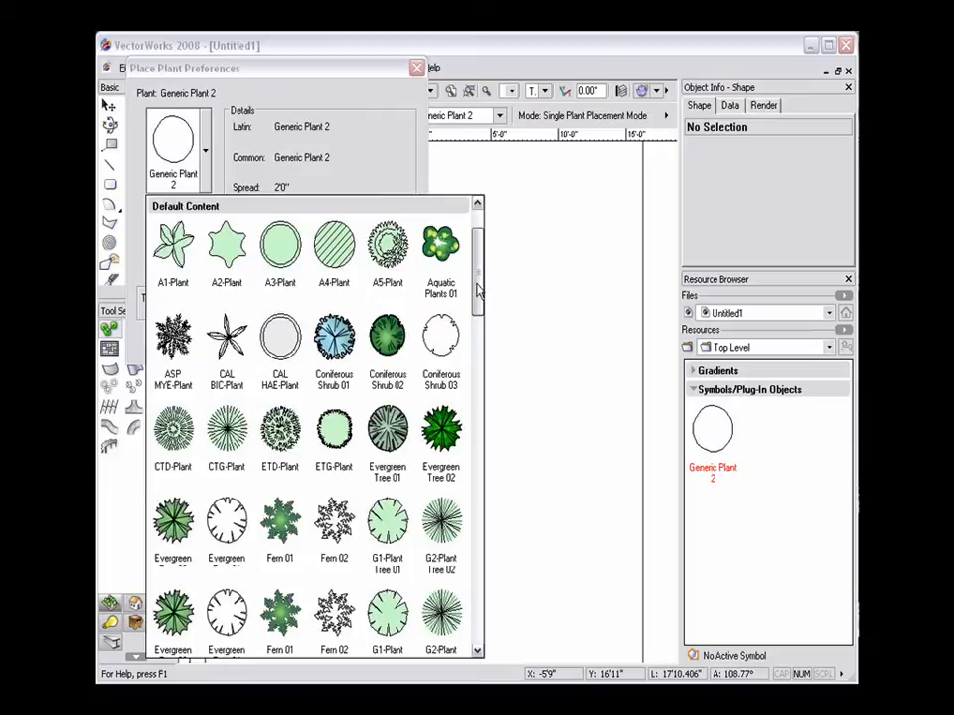